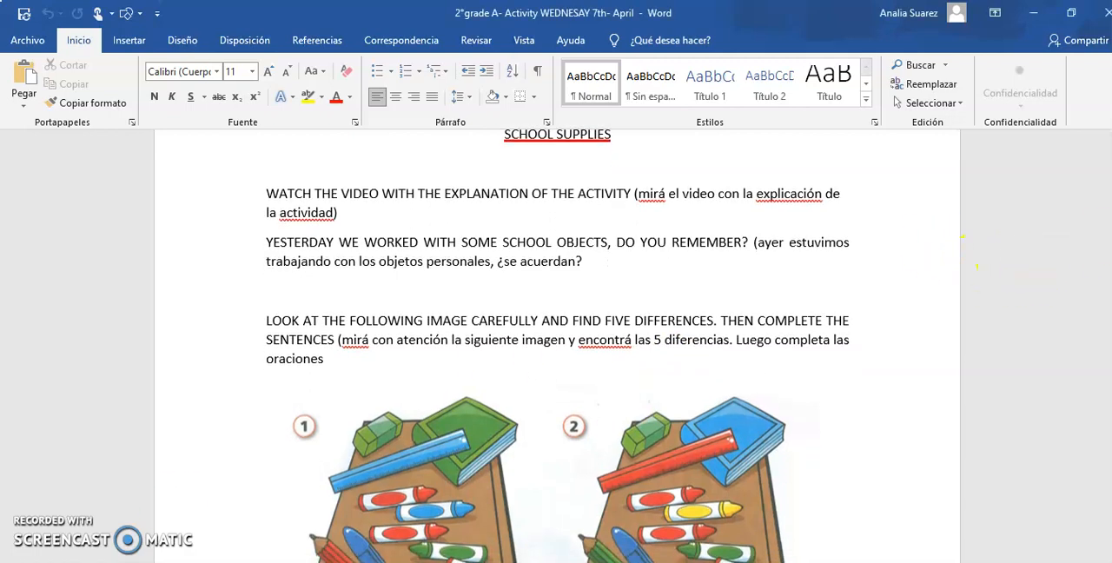
# Step: Scroll through the worksheet to review the desk pictures and the DIFFERENCES table
pyautogui.scroll(3)
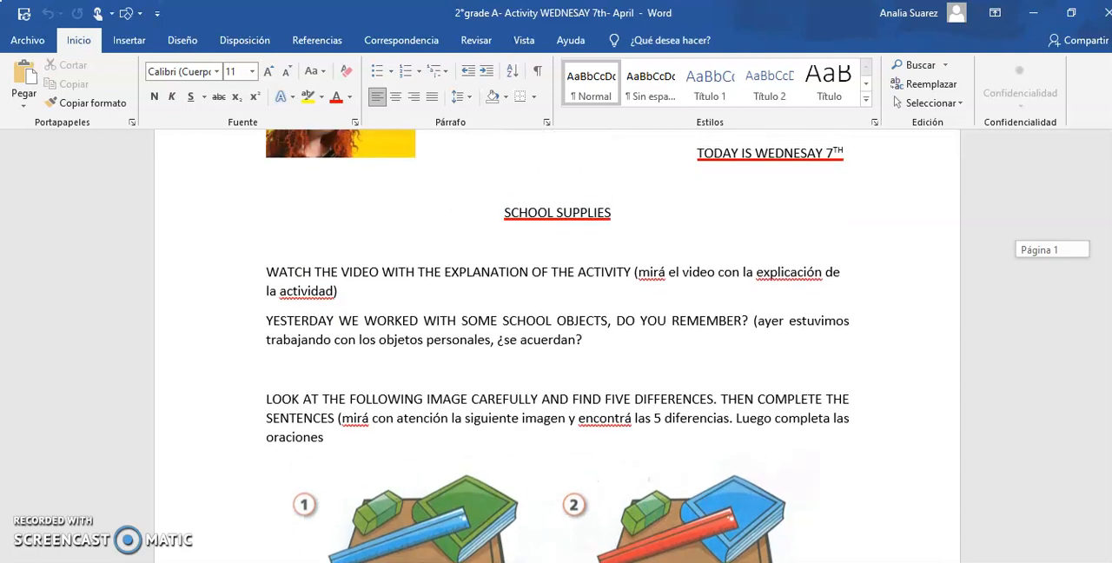
pyautogui.scroll(-3)
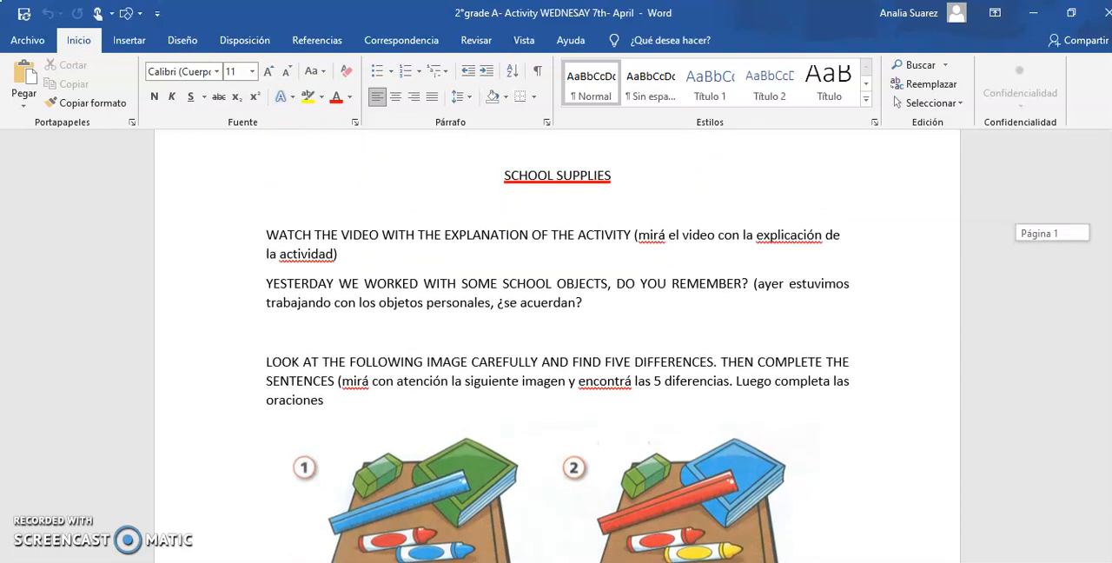
pyautogui.scroll(-3)
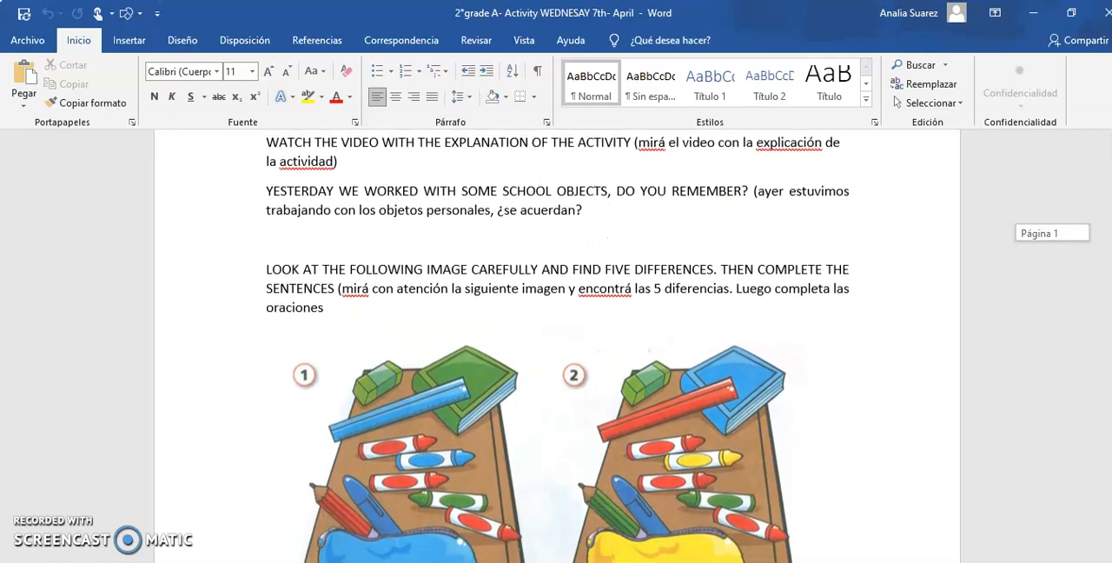
pyautogui.scroll(-3)
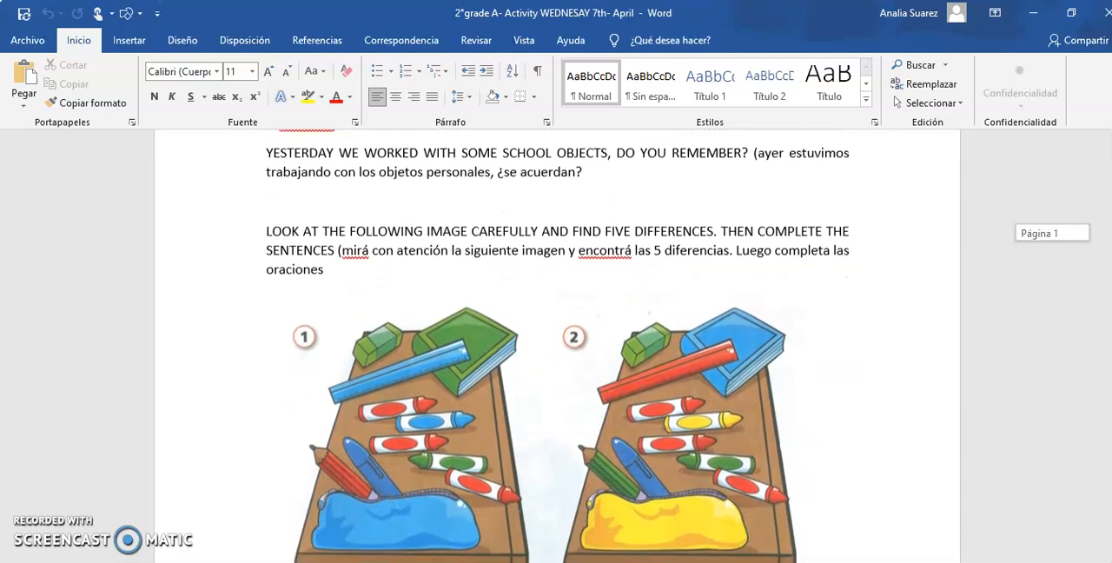
pyautogui.scroll(-3)
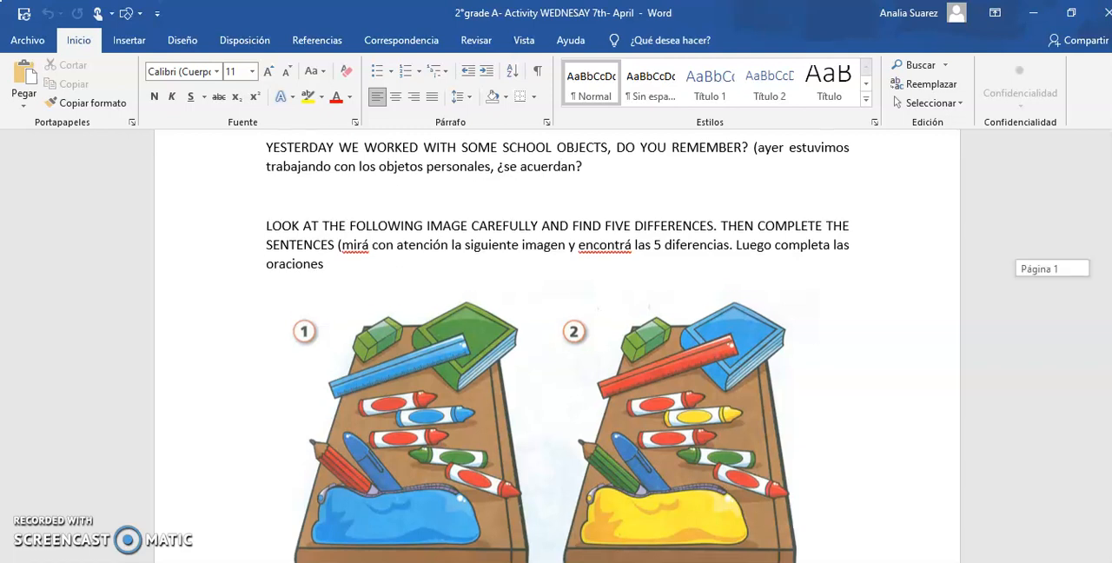
pyautogui.scroll(-3)
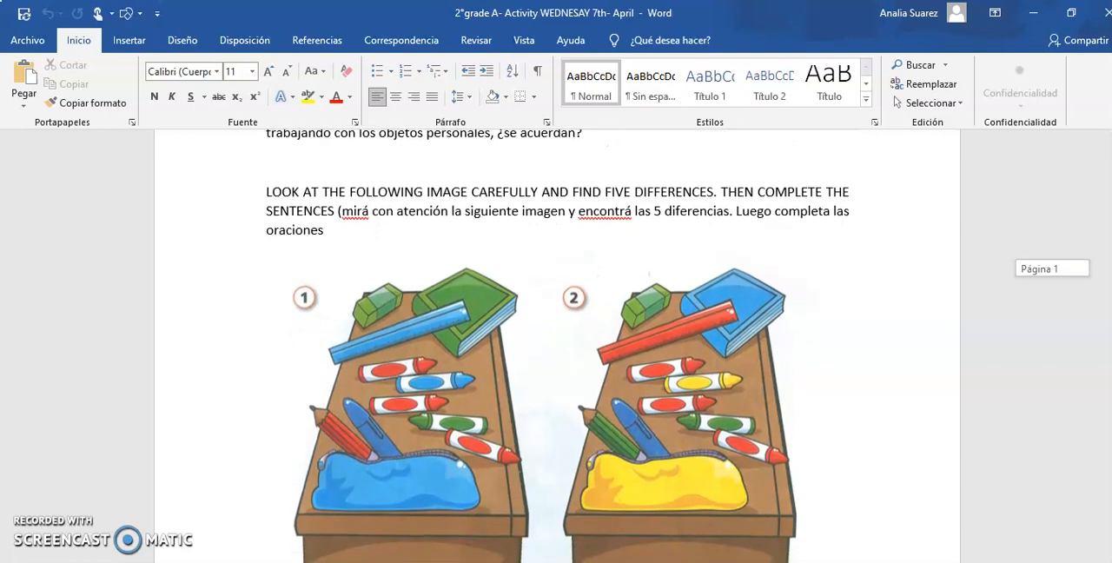
pyautogui.scroll(3)
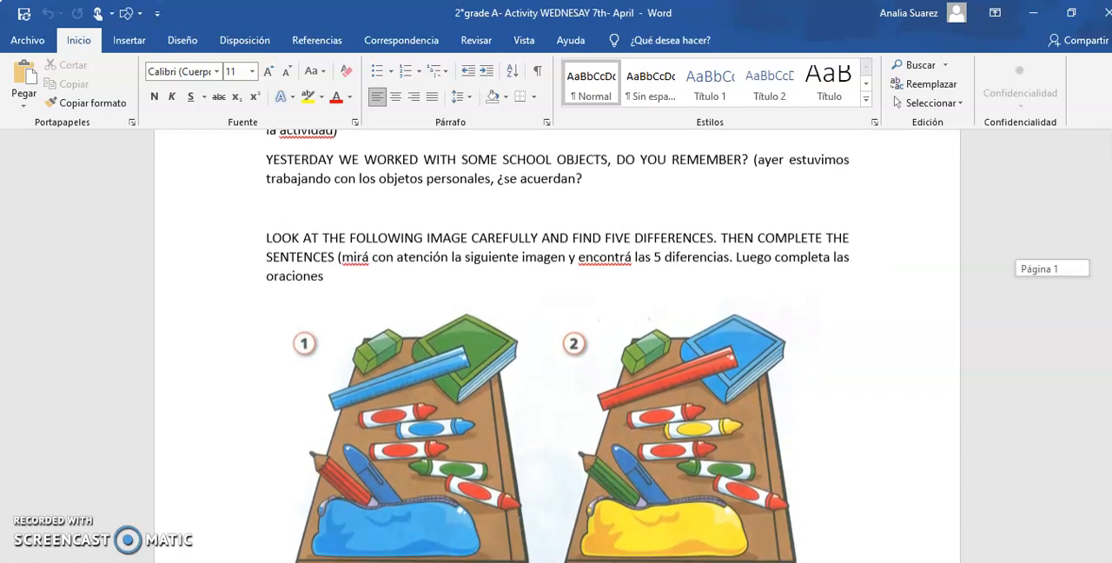
pyautogui.scroll(3)
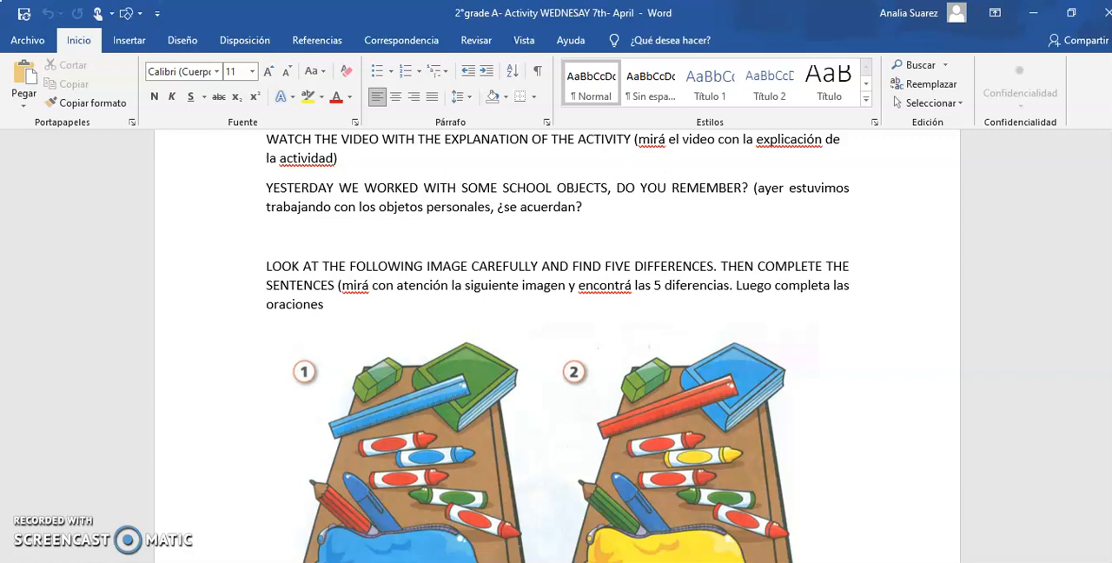
pyautogui.scroll(-3)
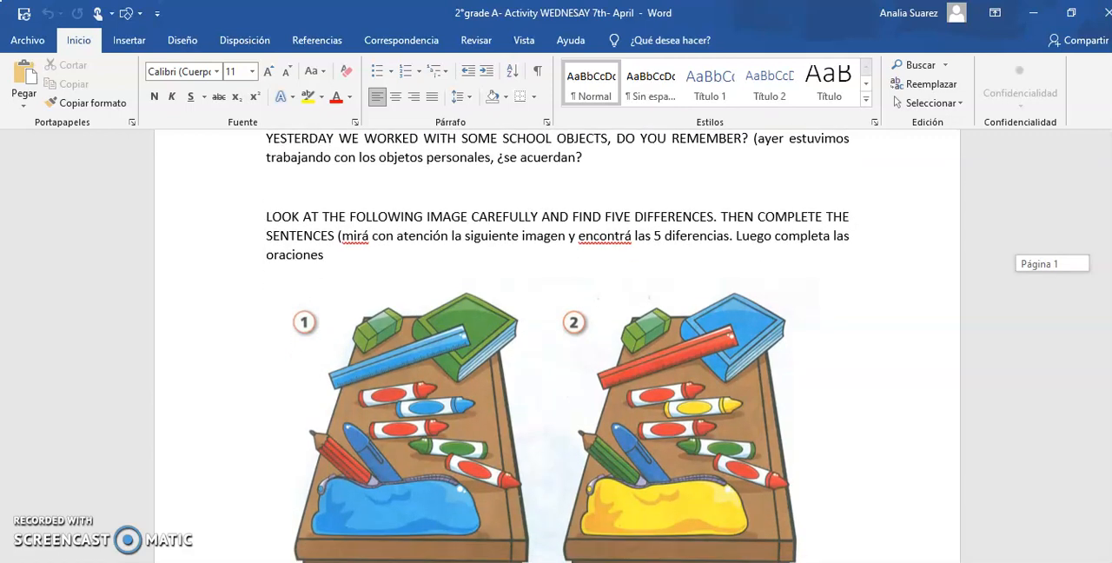
pyautogui.scroll(-3)
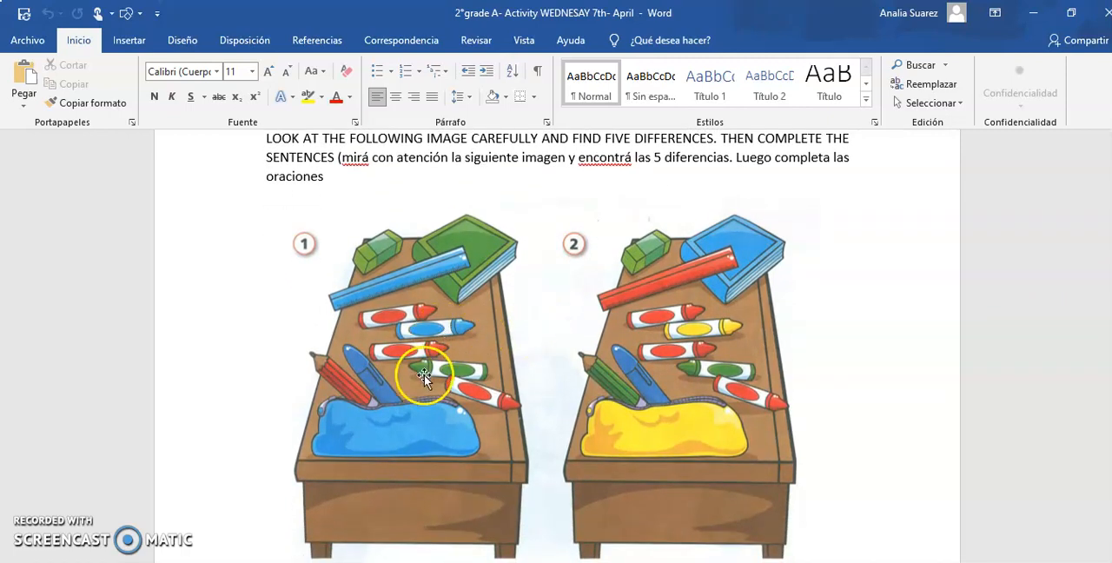
pyautogui.moveTo(508, 330)
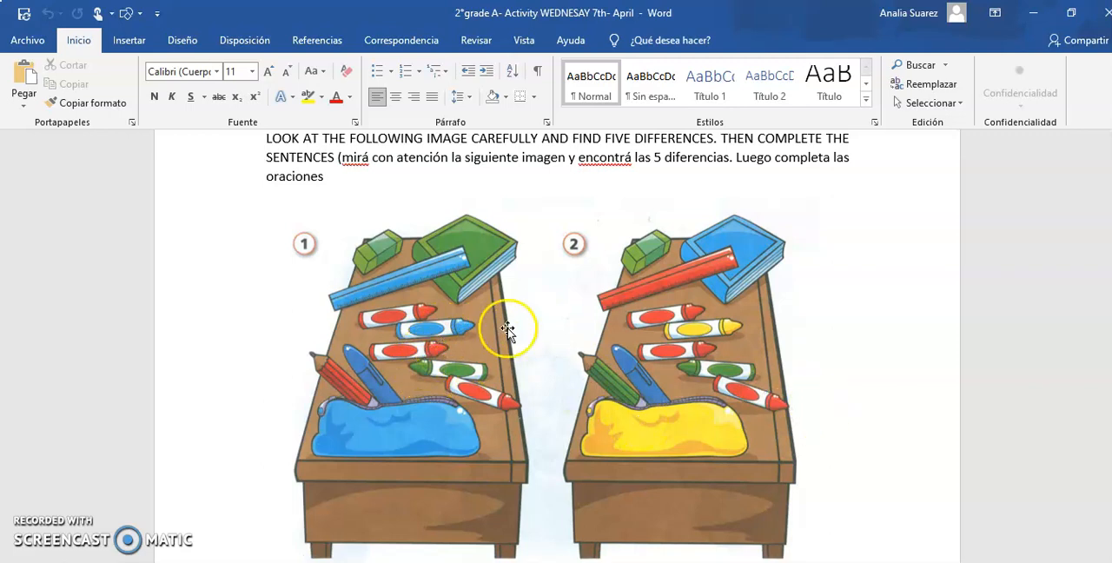
pyautogui.moveTo(326, 324)
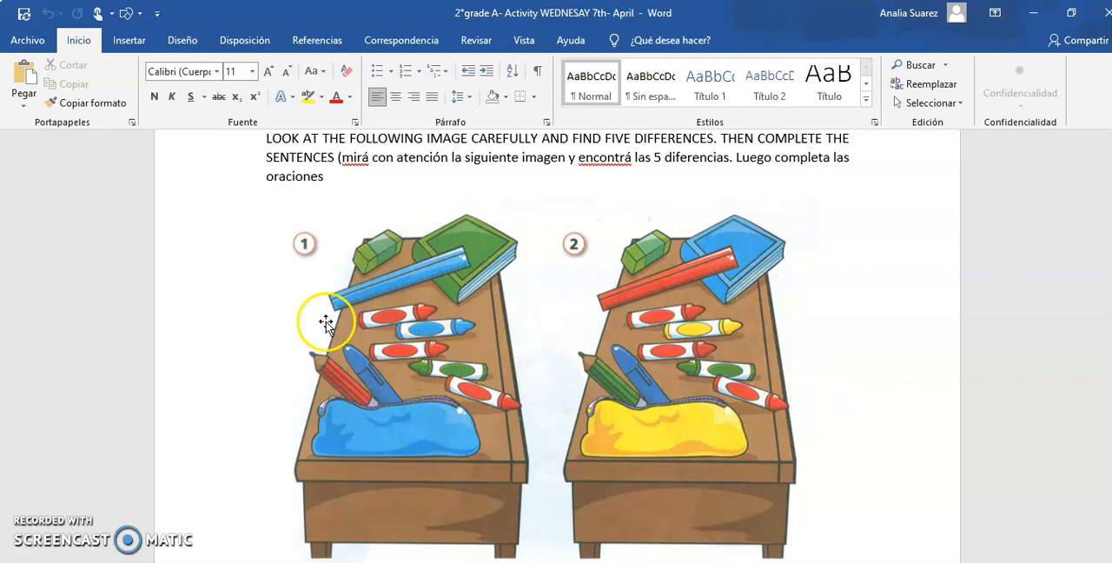
pyautogui.moveTo(541, 398)
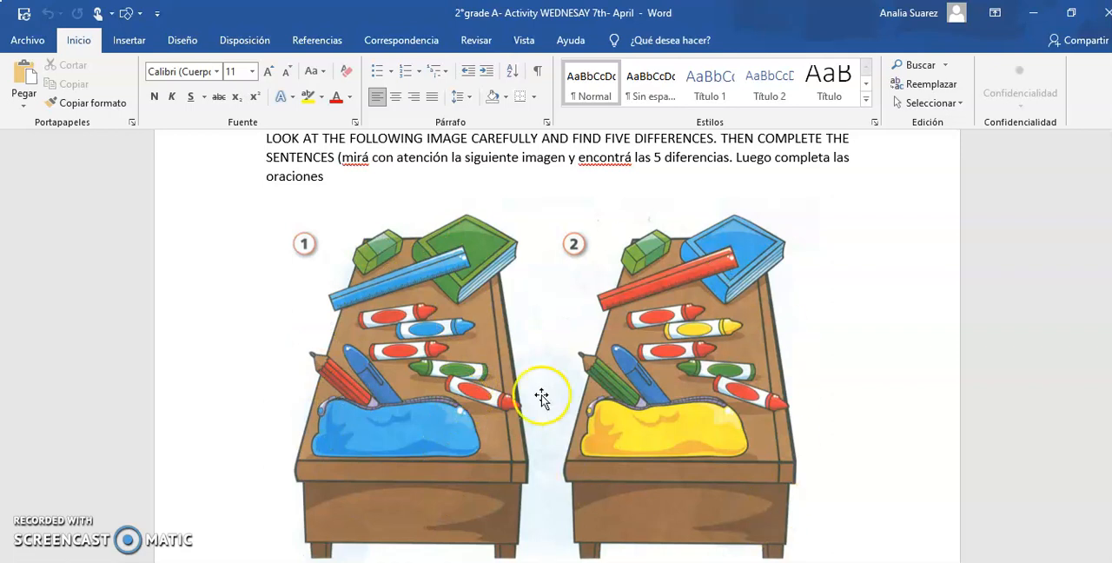
pyautogui.moveTo(780, 417)
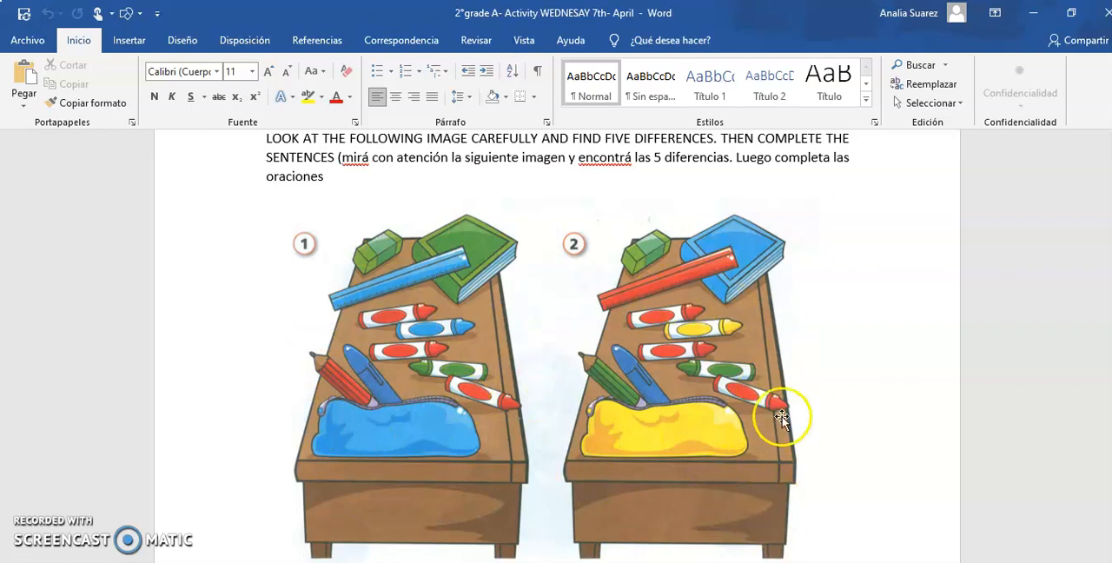
pyautogui.moveTo(618, 337)
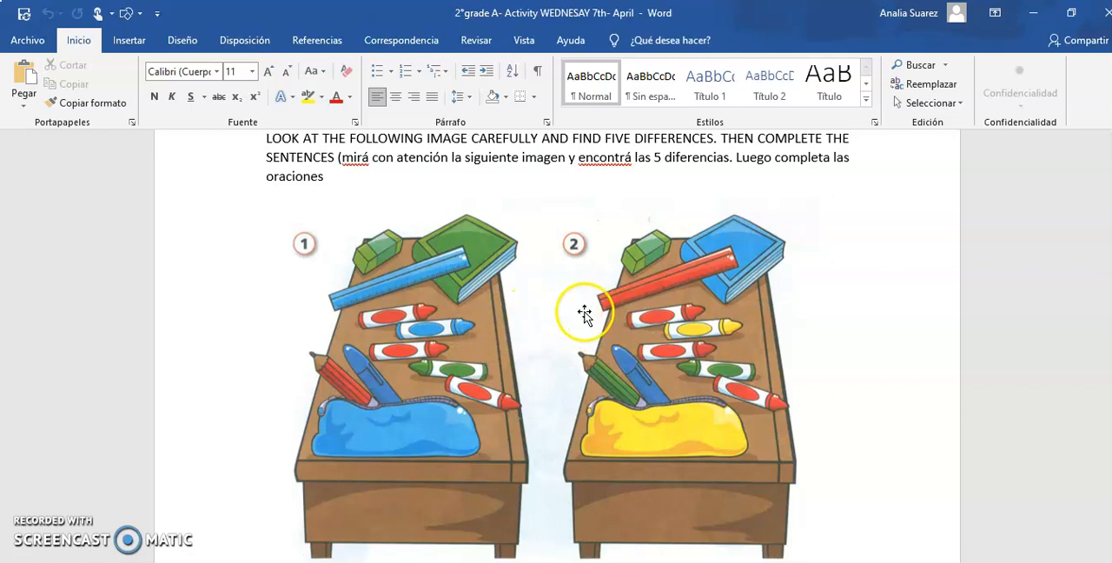
pyautogui.moveTo(584, 313)
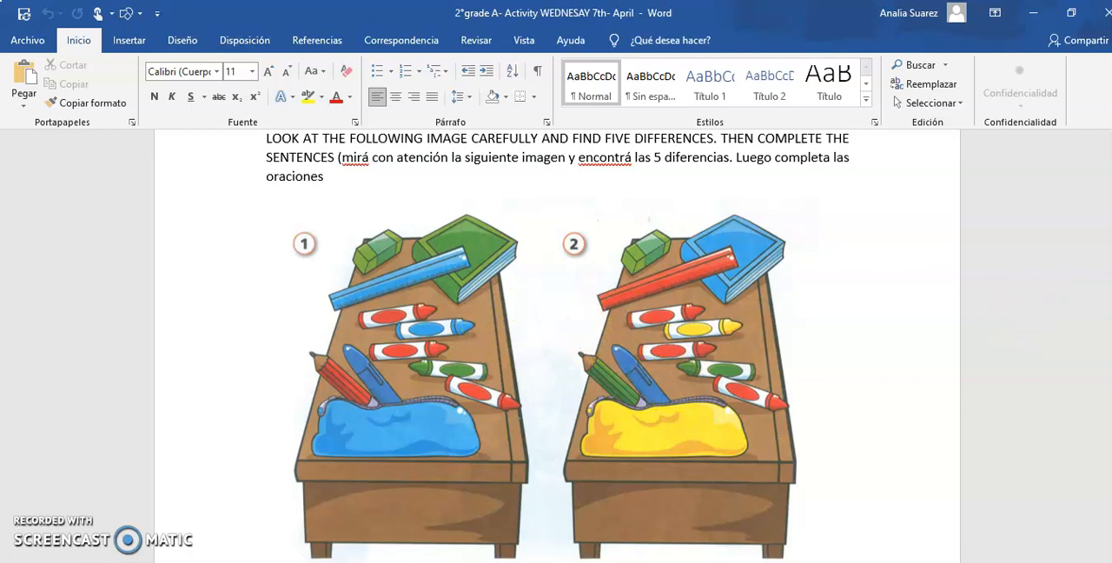
pyautogui.scroll(-3)
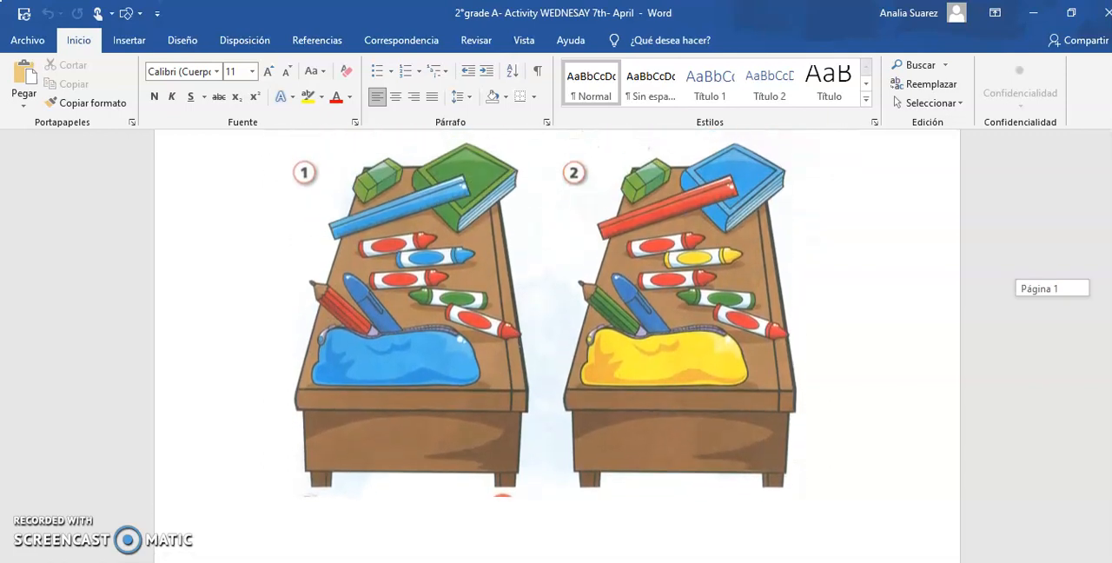
pyautogui.moveTo(615, 291)
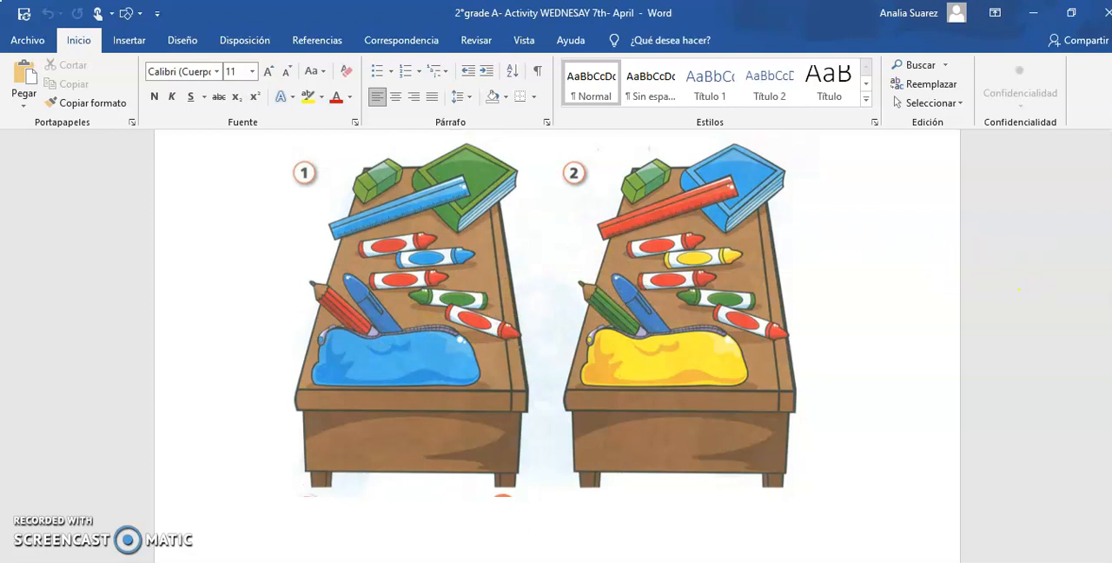
pyautogui.scroll(-3)
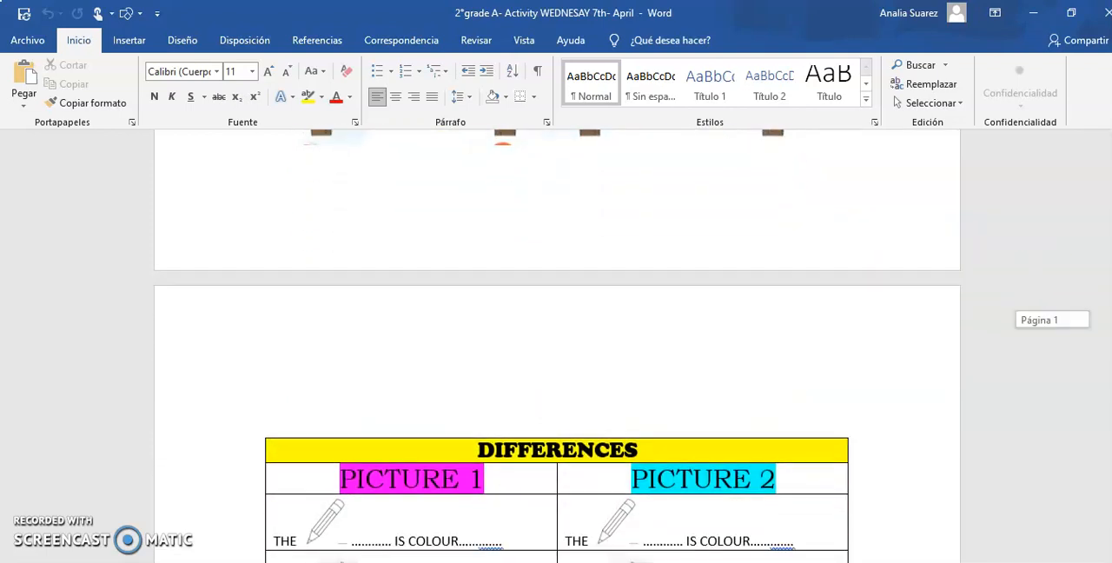
pyautogui.scroll(-3)
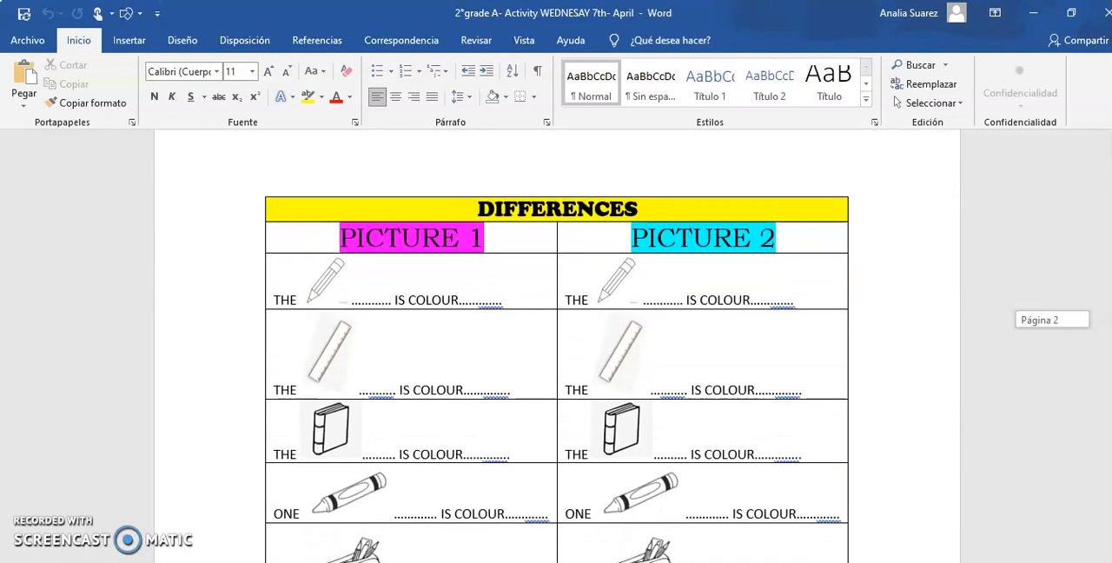
pyautogui.scroll(3)
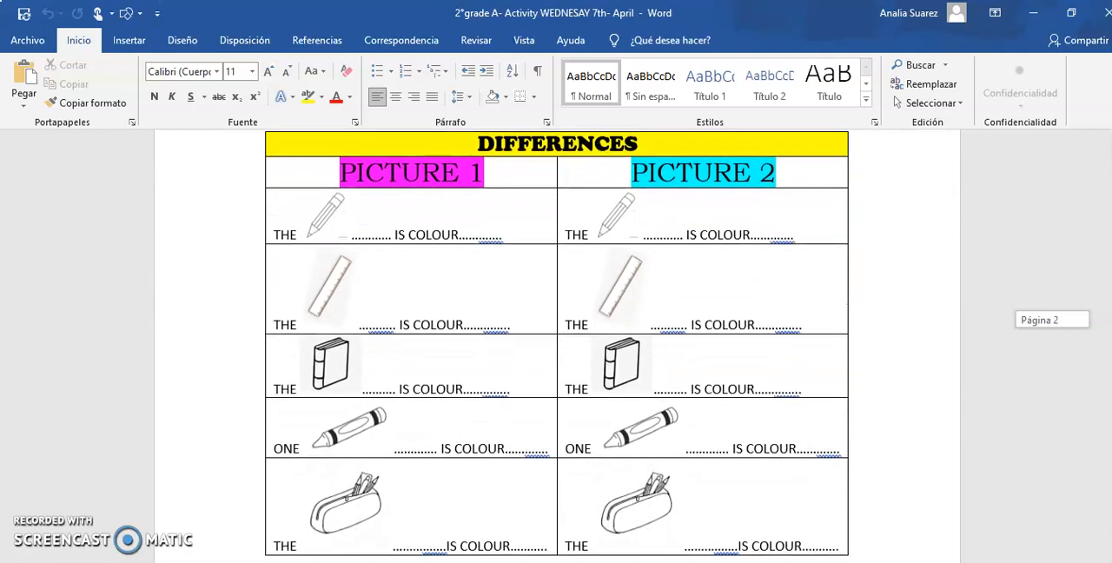
pyautogui.scroll(3)
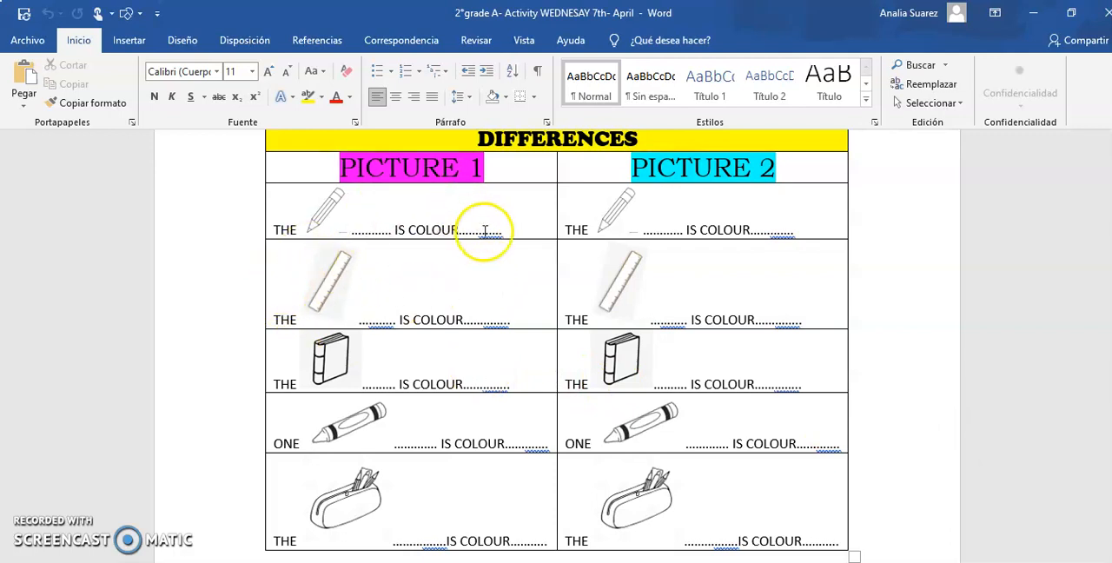
pyautogui.moveTo(345, 231)
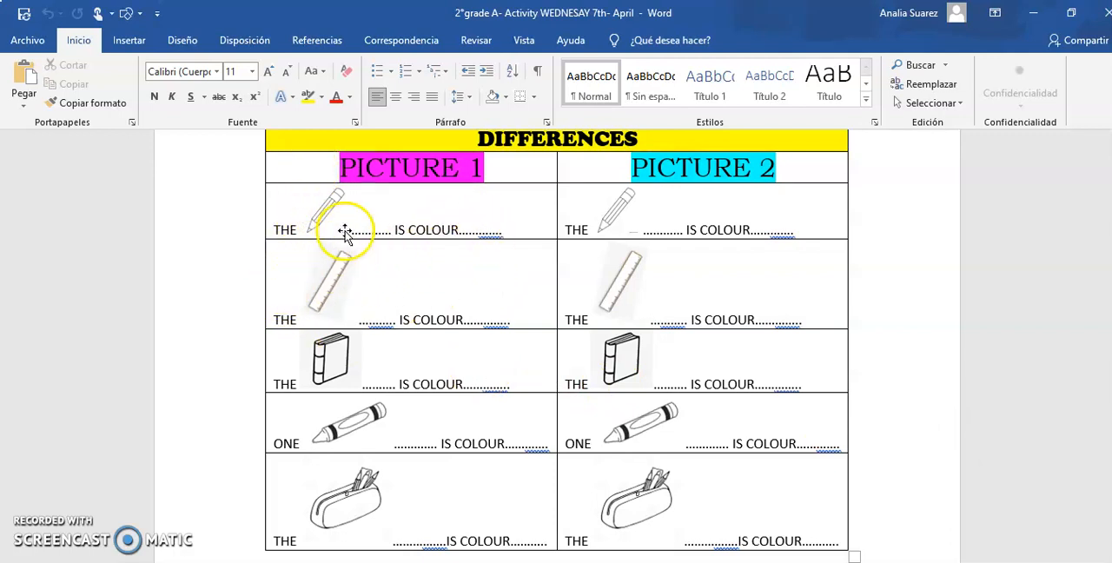
pyautogui.moveTo(325, 241)
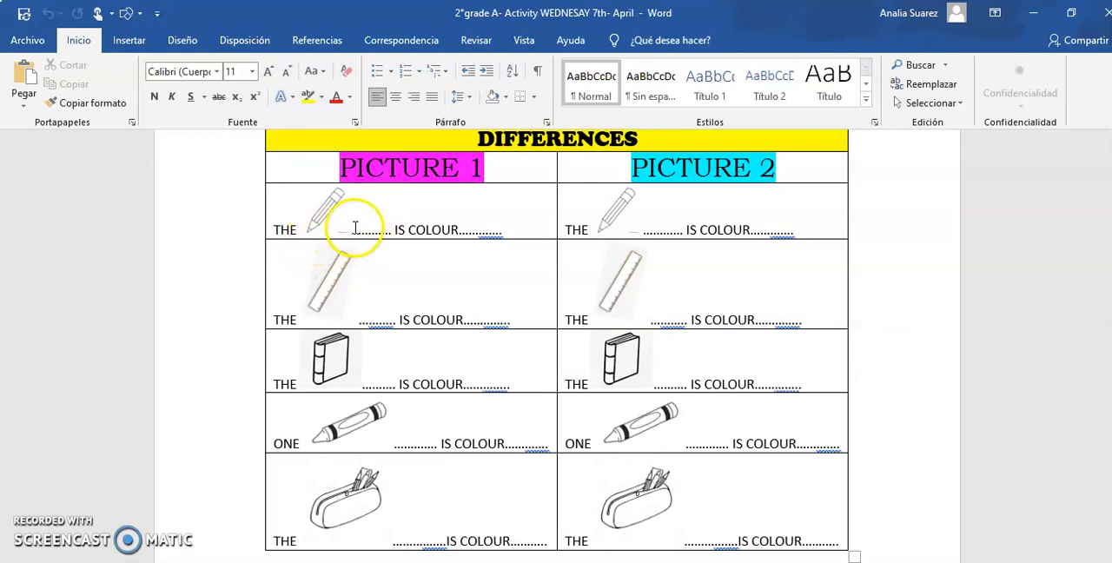
# Step: Enter 'pencil' in the first Picture 1 blank of the DIFFERENCES table
pyautogui.write('pe')
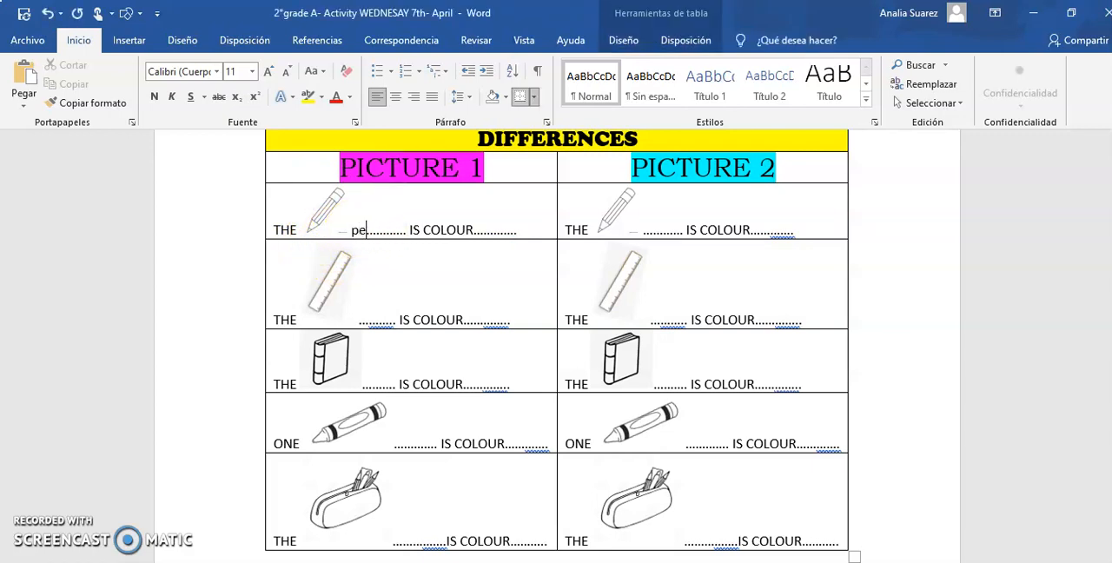
pyautogui.write('ncil')
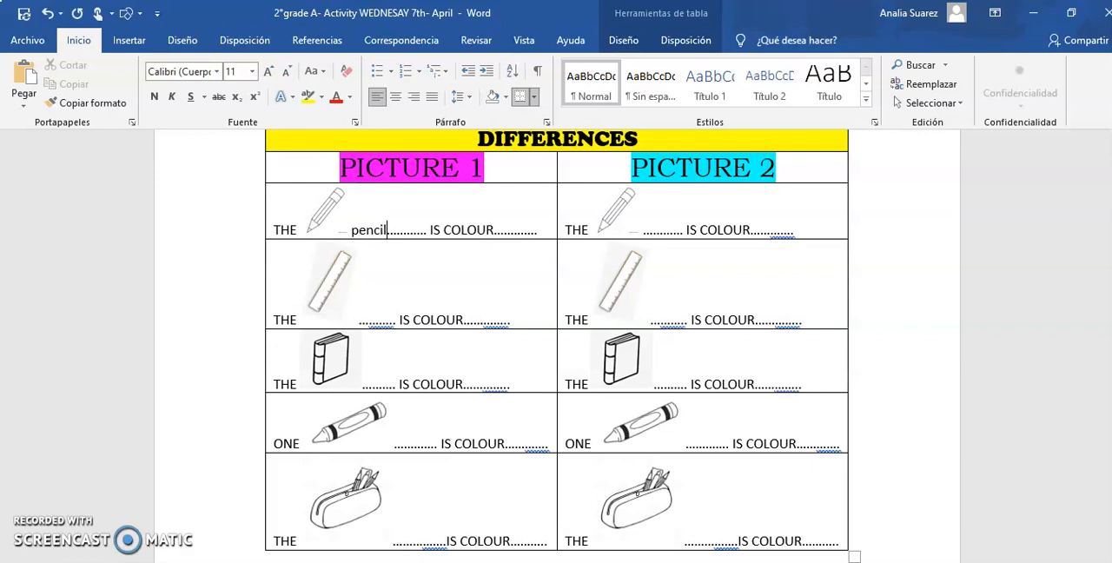
pyautogui.moveTo(425, 230)
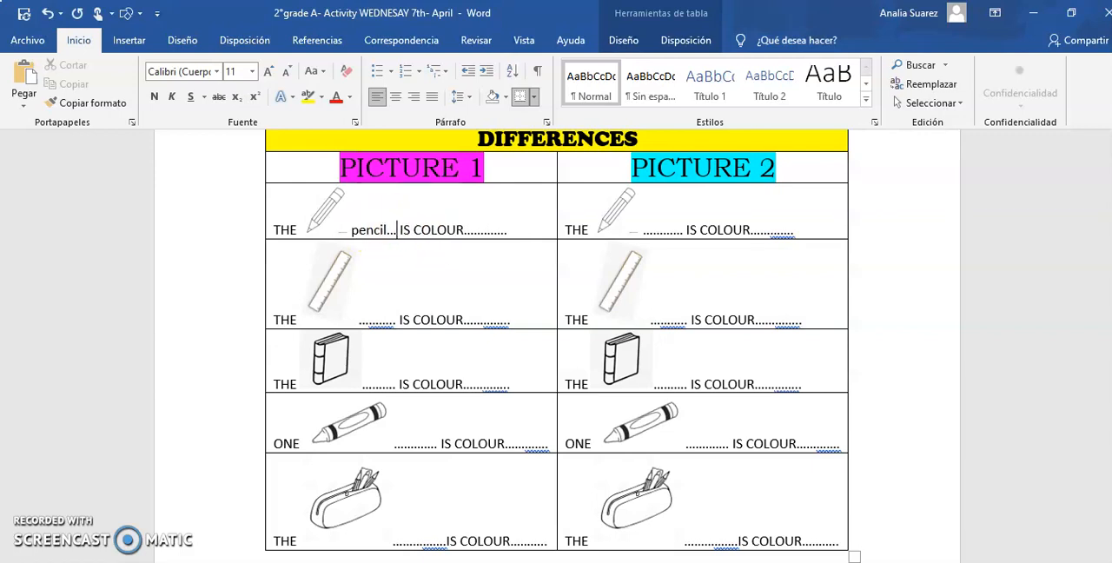
pyautogui.moveTo(449, 182)
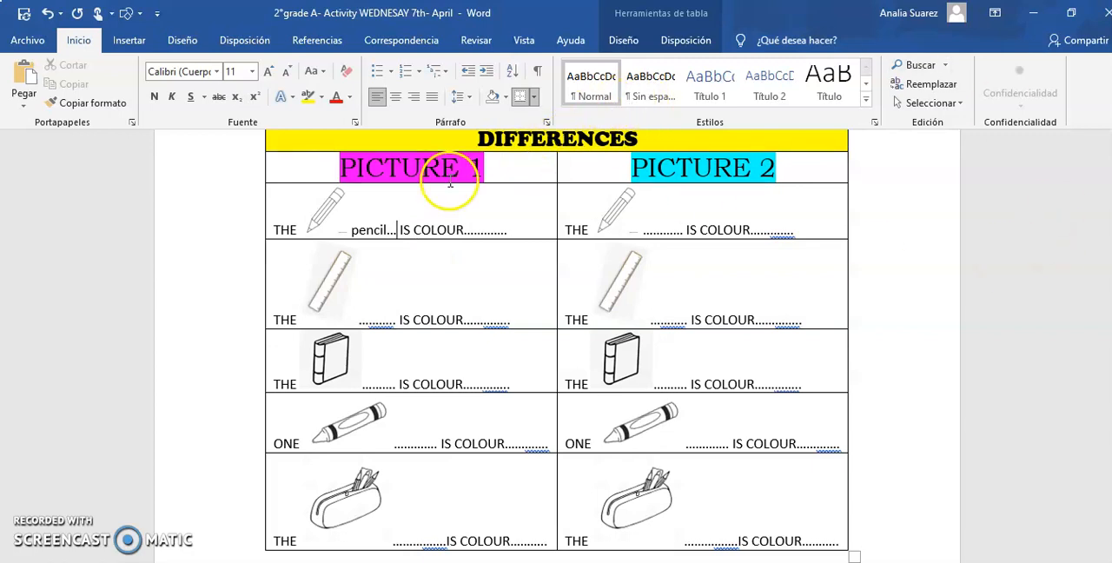
pyautogui.scroll(3)
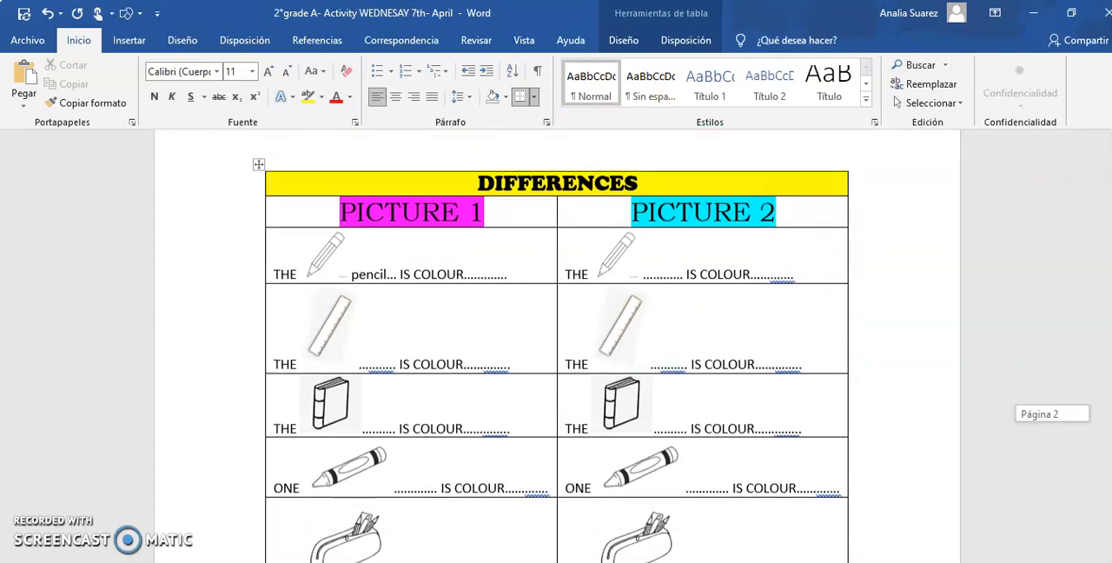
# Step: Scroll up to the two numbered school-desk pictures to compare them
pyautogui.scroll(3)
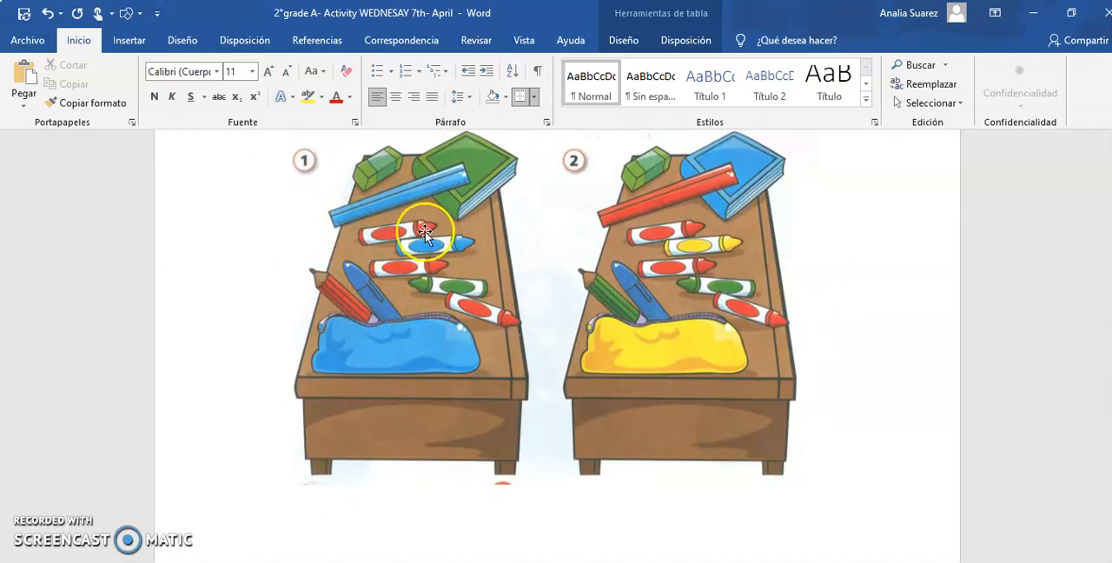
pyautogui.moveTo(339, 308)
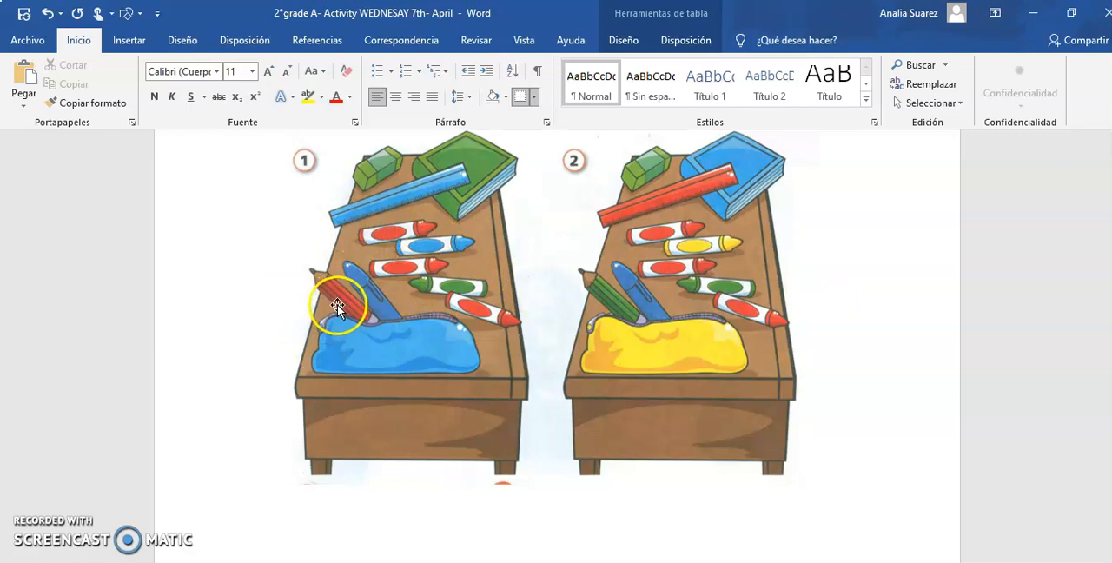
pyautogui.moveTo(384, 211)
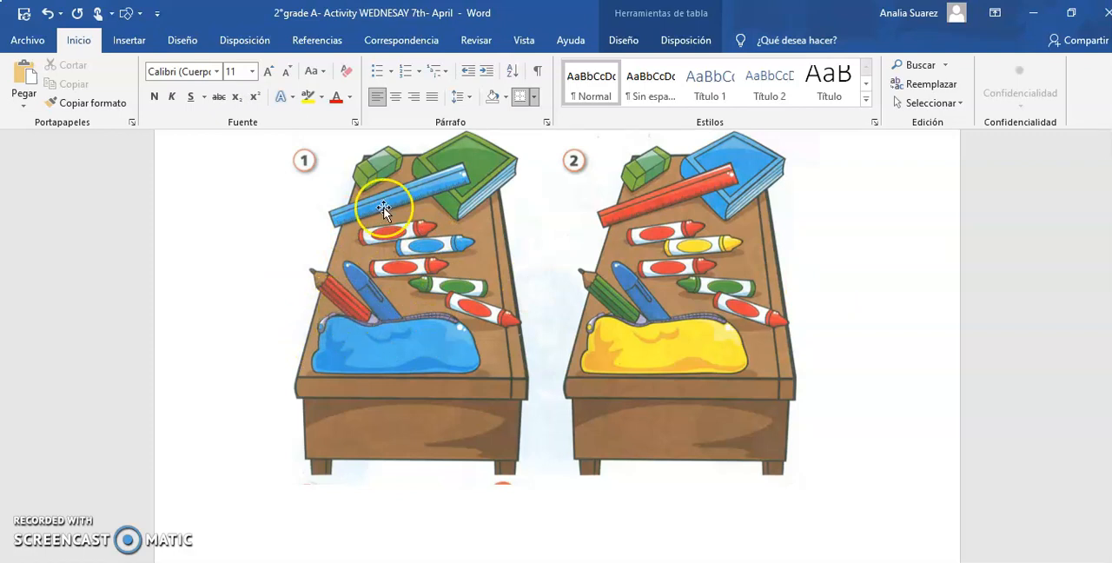
pyautogui.moveTo(613, 219)
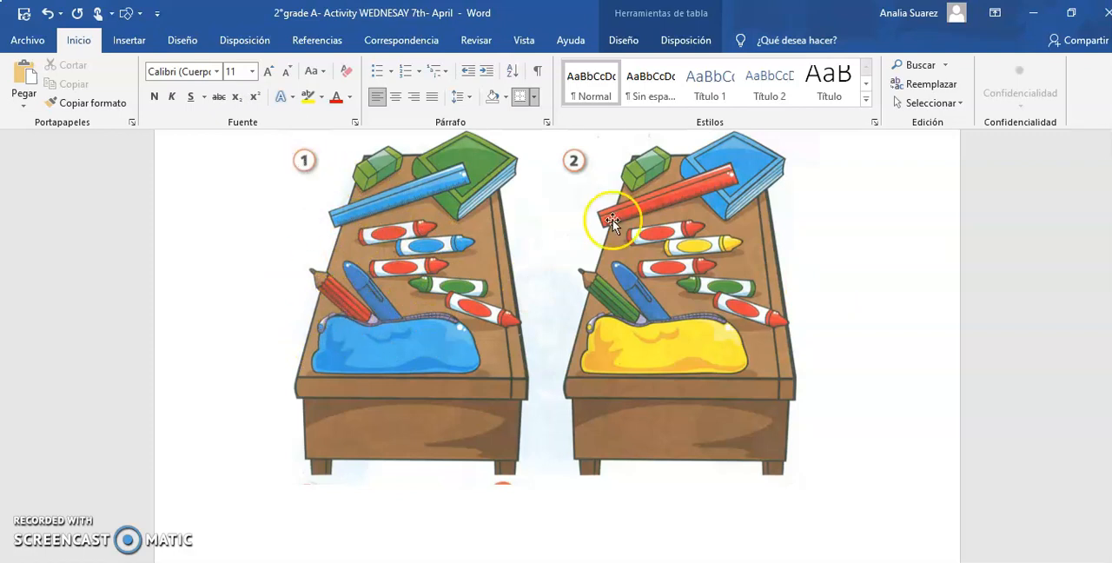
# Step: Finish the first Picture 1 sentence with 'red' after IS COLOUR
pyautogui.scroll(-3)
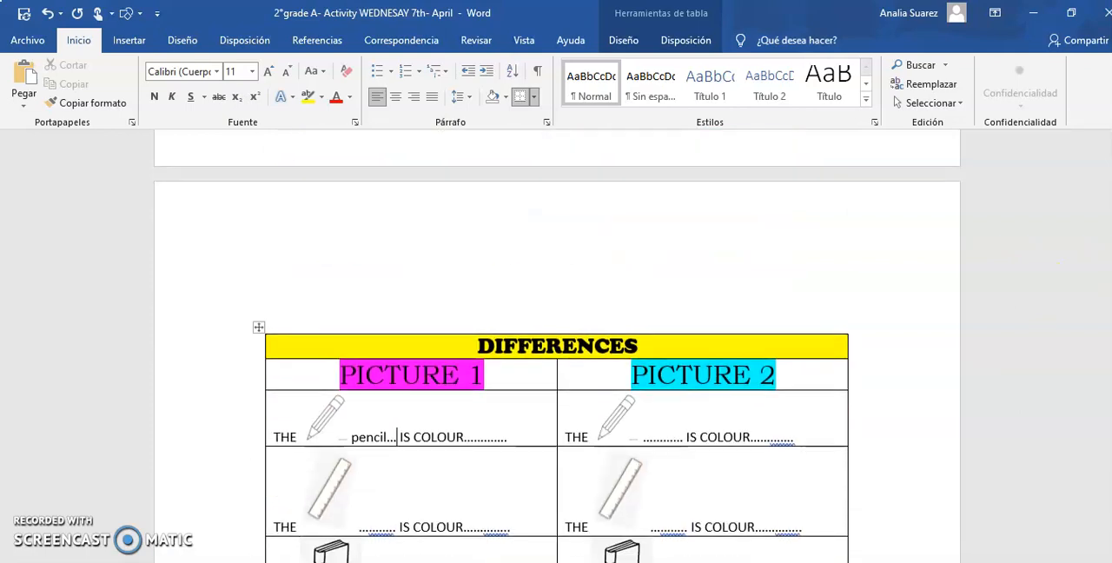
pyautogui.click(511, 437)
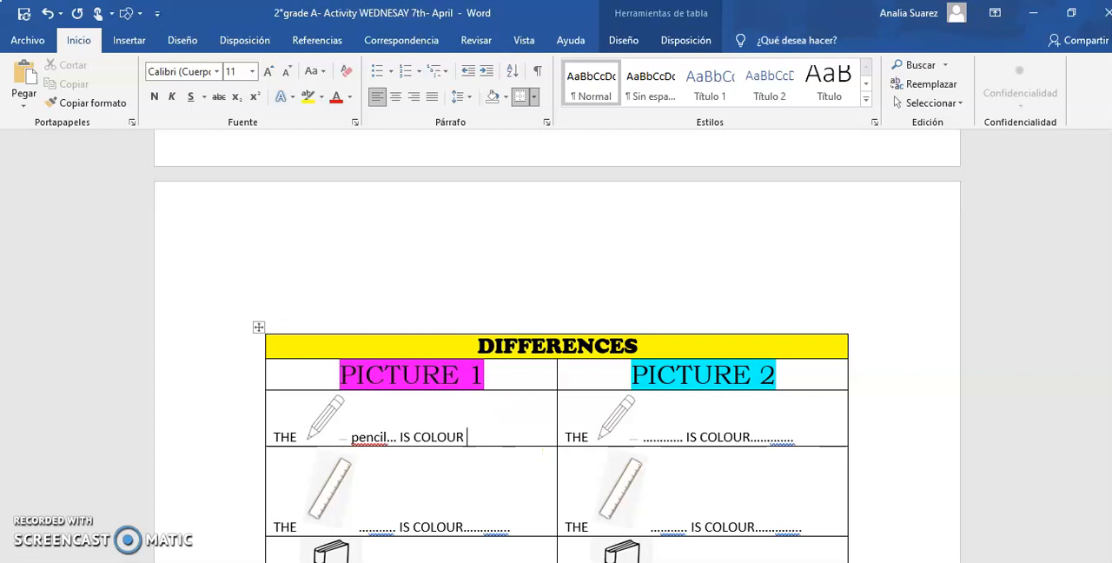
pyautogui.write('red')
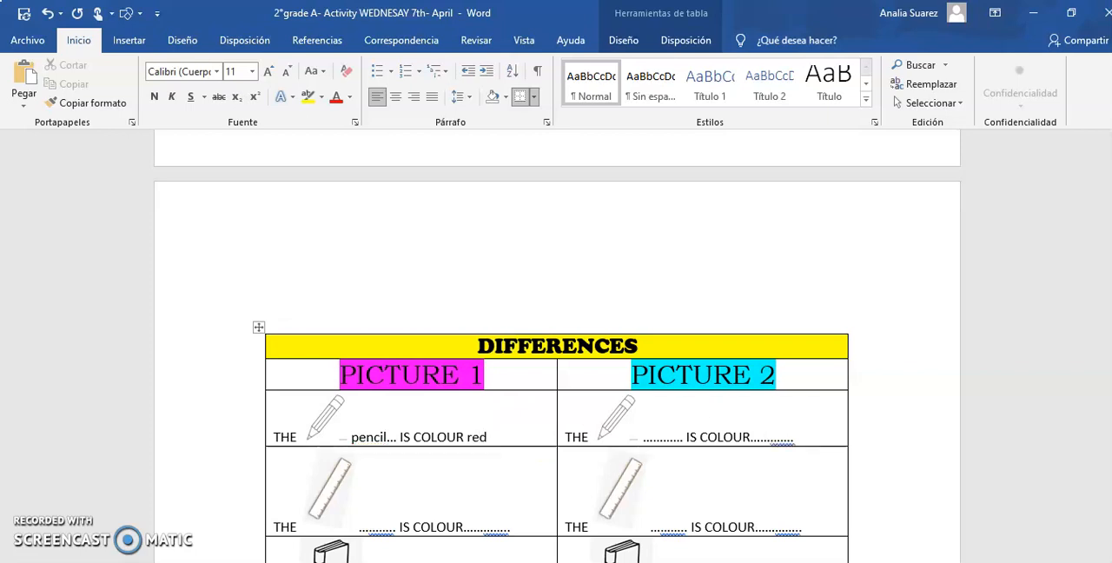
pyautogui.moveTo(656, 405)
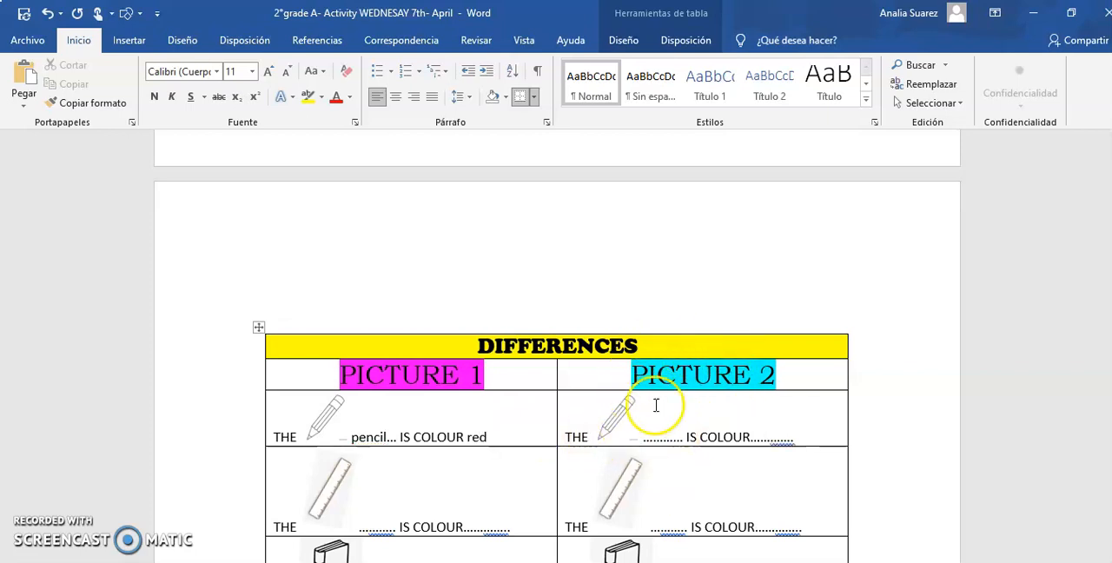
pyautogui.moveTo(650, 437)
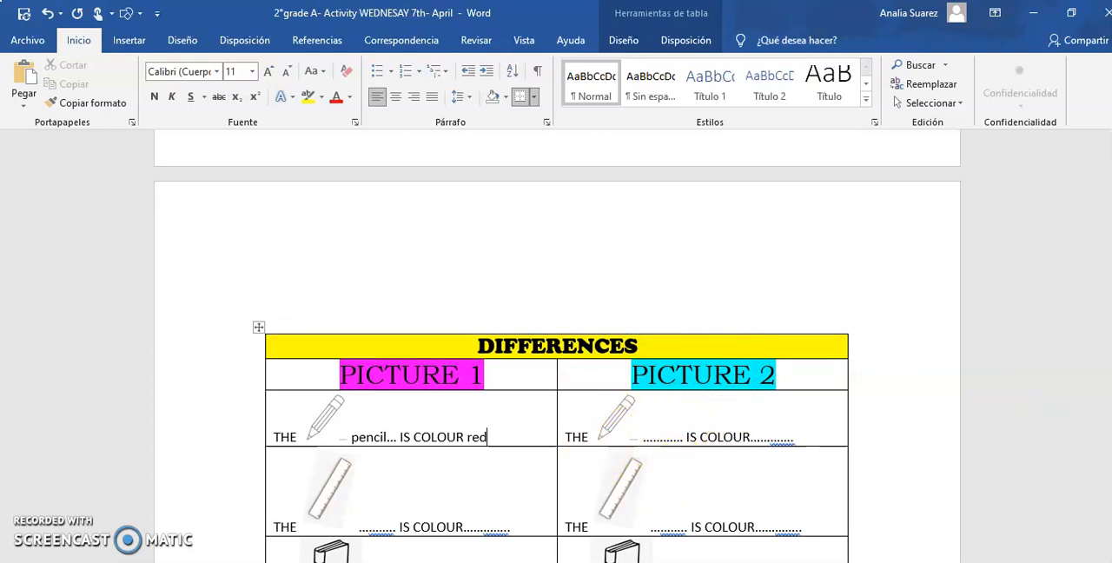
pyautogui.scroll(3)
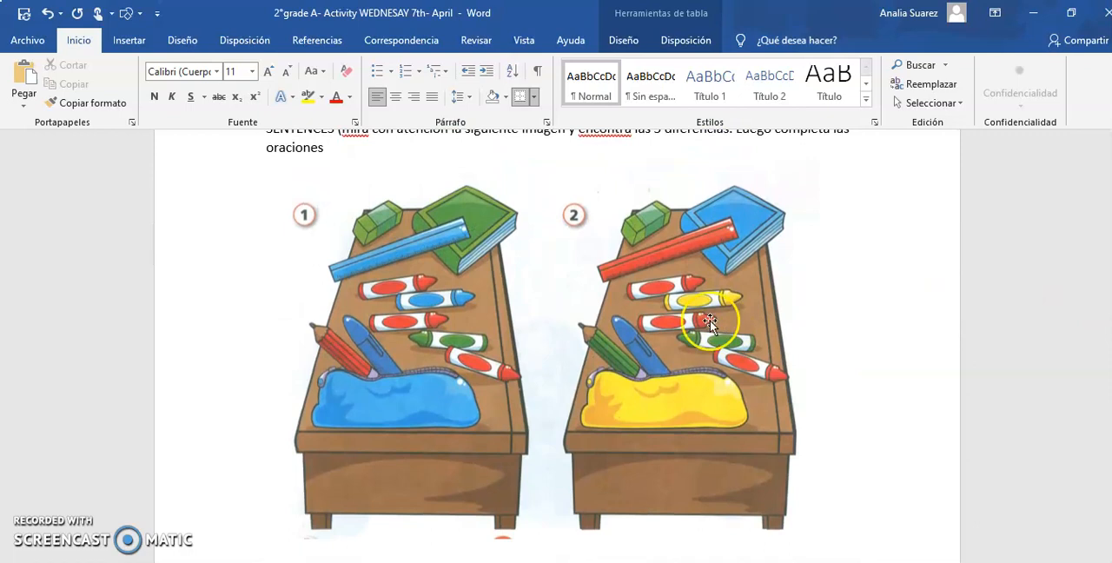
pyautogui.moveTo(632, 365)
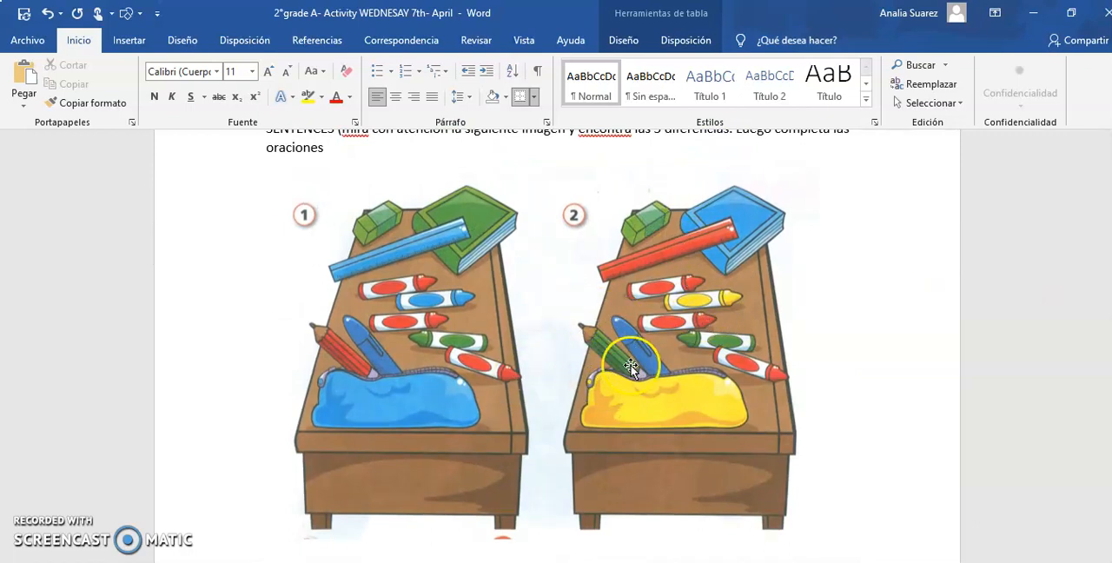
pyautogui.moveTo(363, 383)
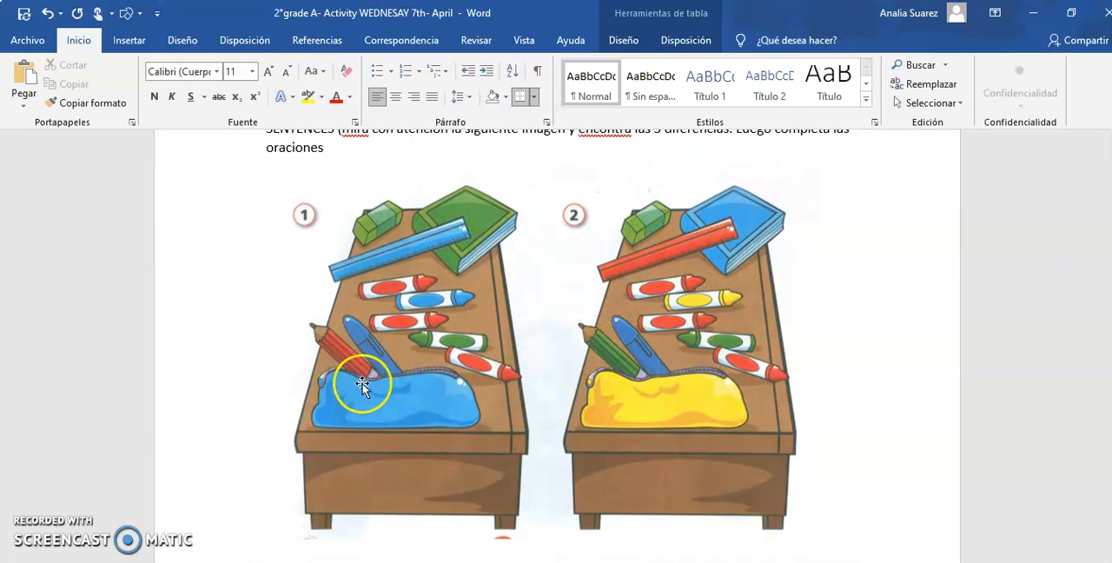
pyautogui.moveTo(608, 337)
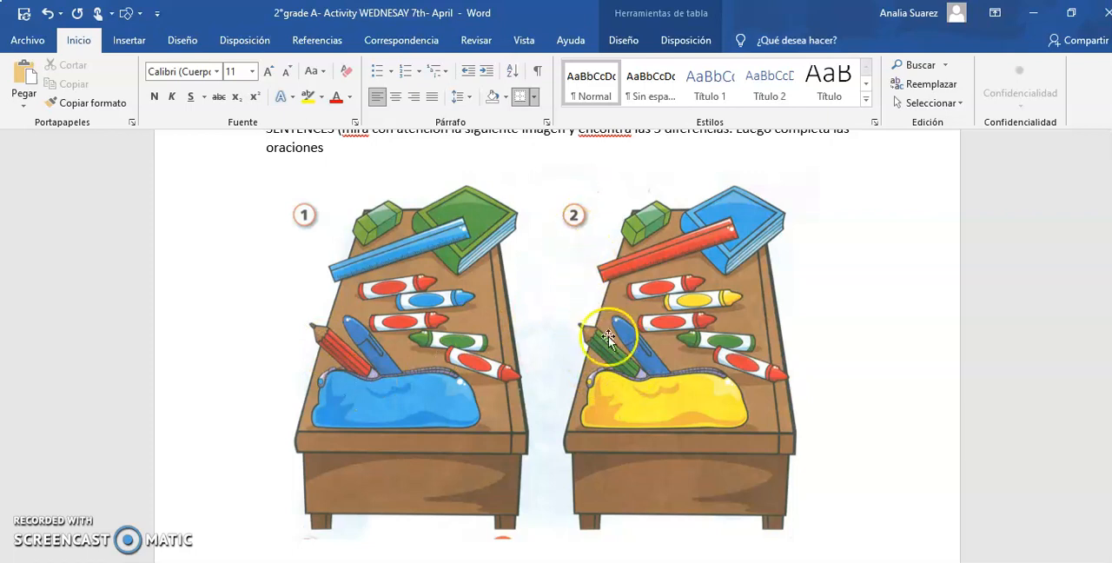
pyautogui.moveTo(645, 380)
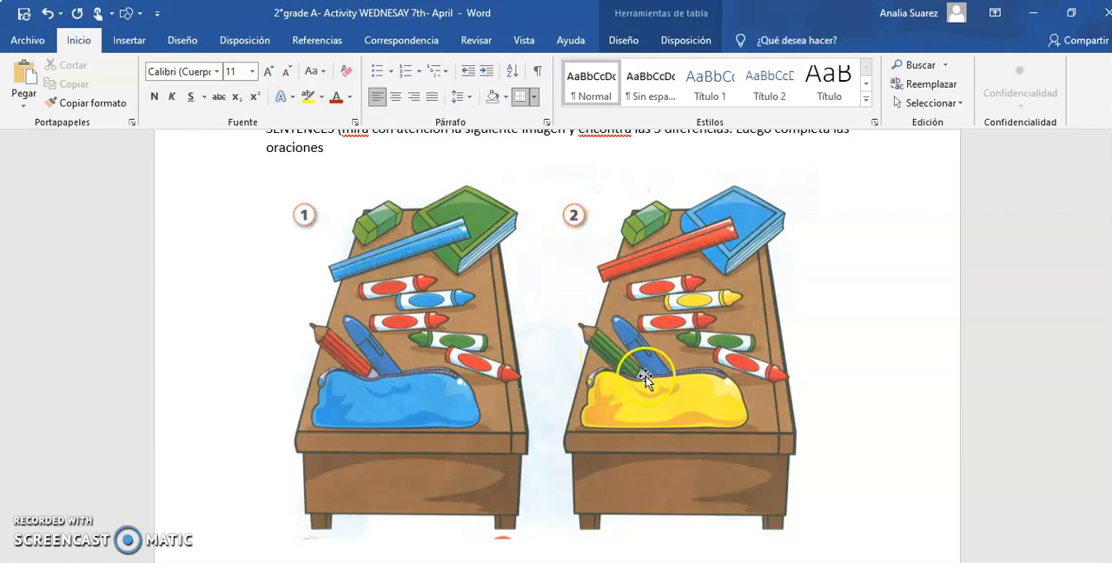
pyautogui.scroll(-3)
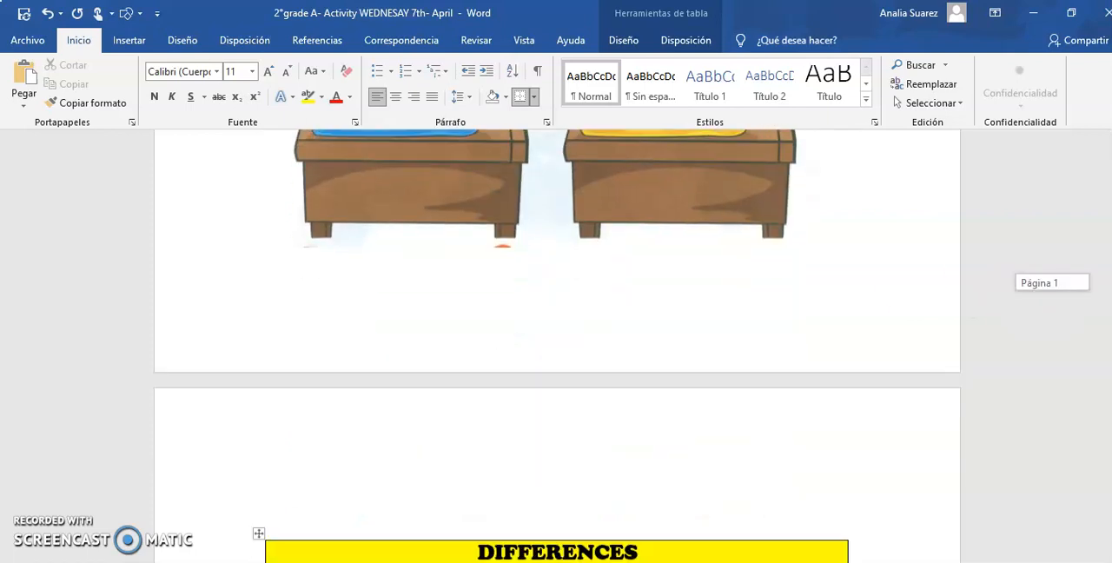
# Step: Fill the first Picture 2 row with 'pencil' and the colour 'green'
pyautogui.scroll(-3)
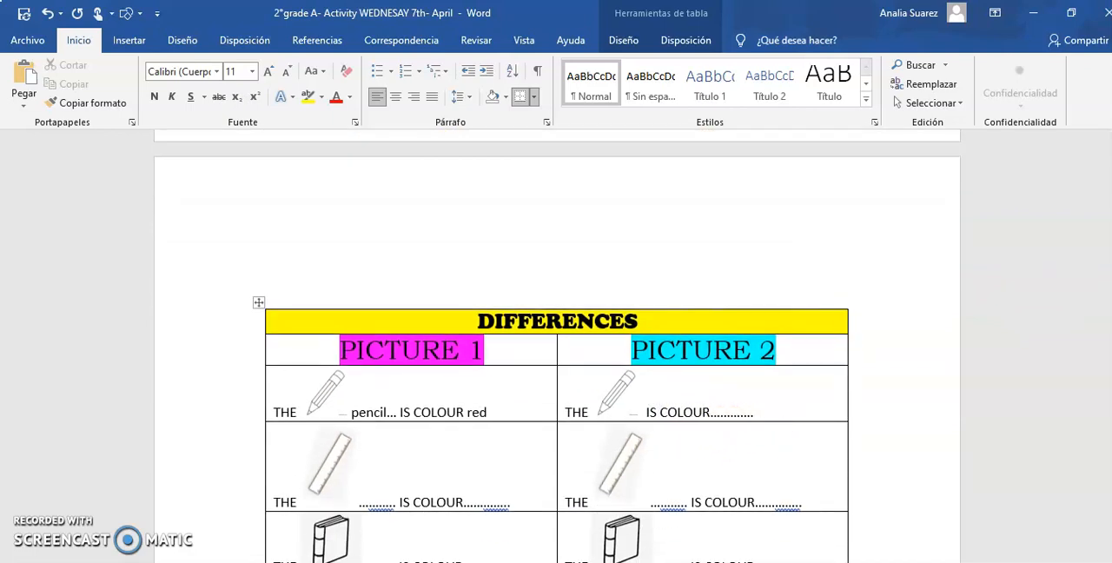
pyautogui.write('pencil')
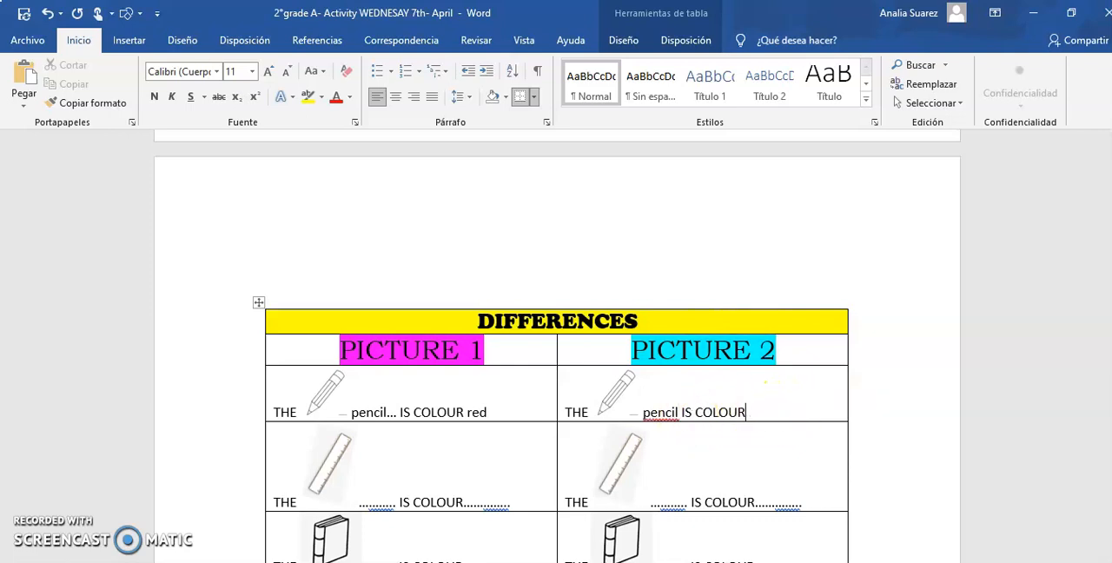
pyautogui.write('gree')
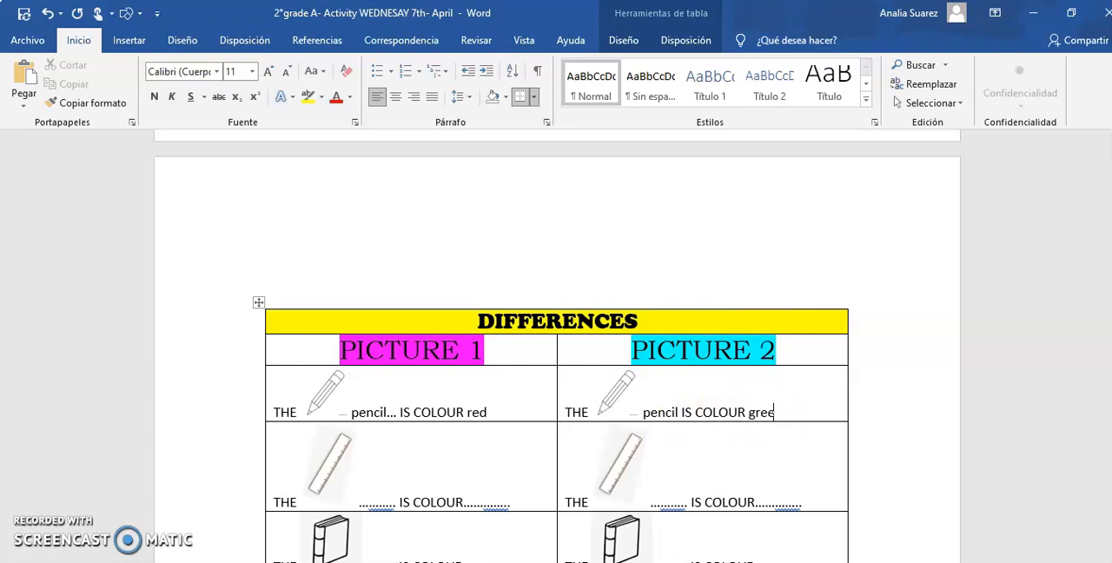
pyautogui.write('n')
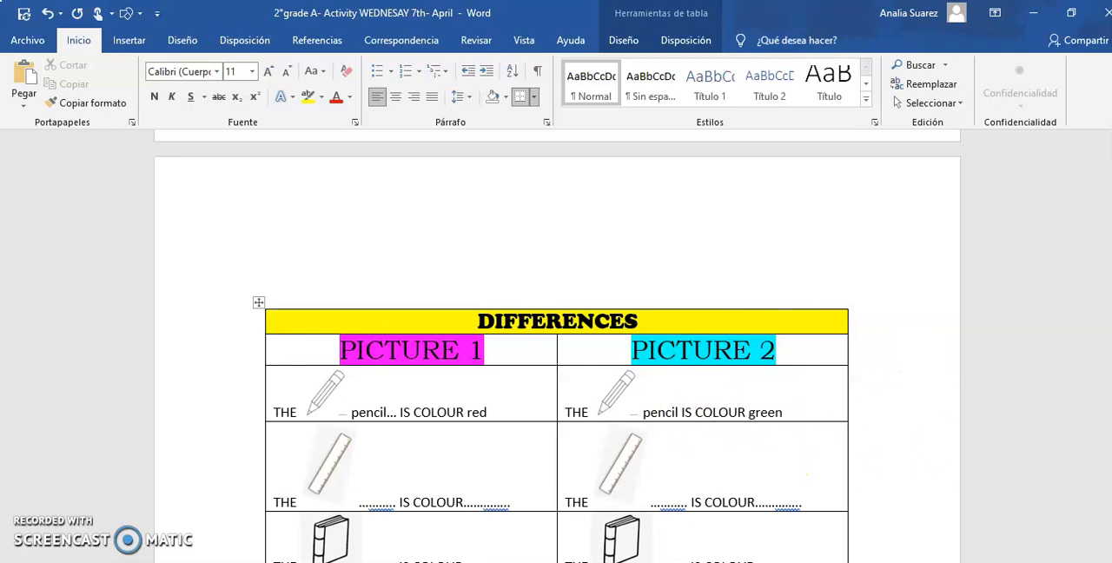
pyautogui.scroll(-3)
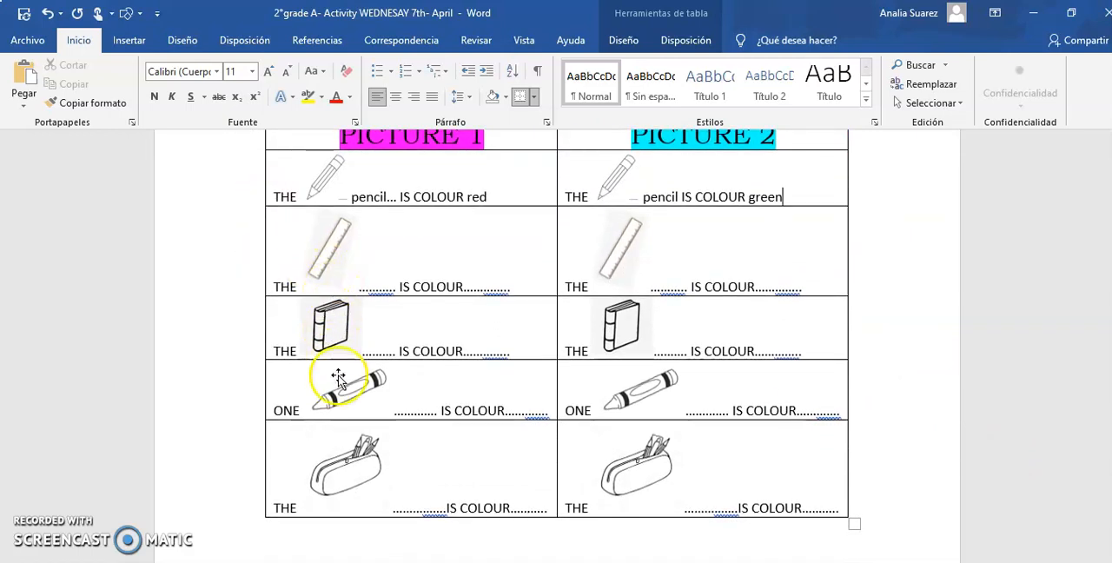
pyautogui.scroll(3)
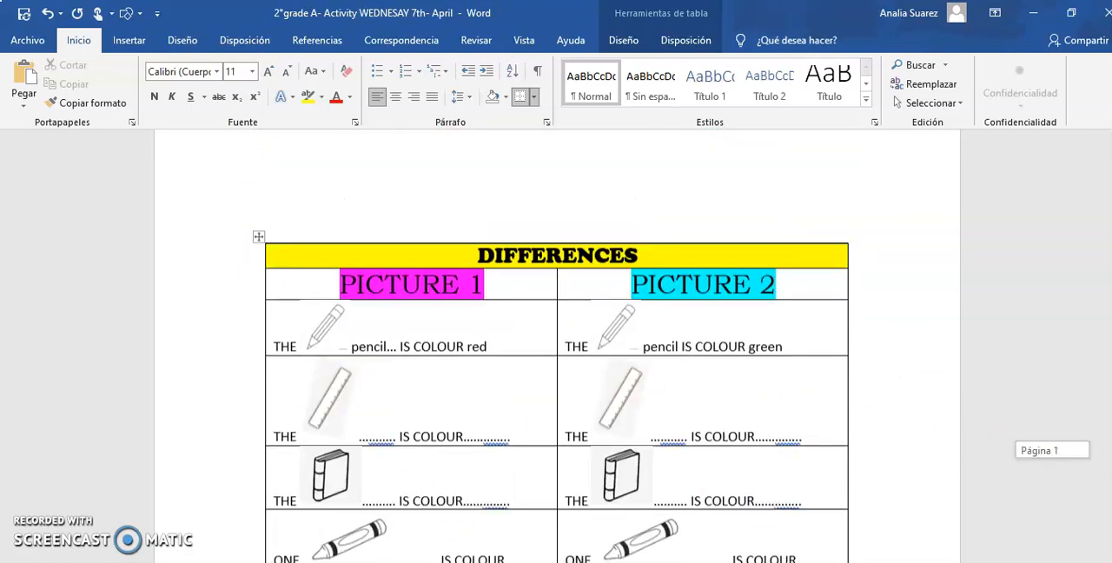
pyautogui.scroll(3)
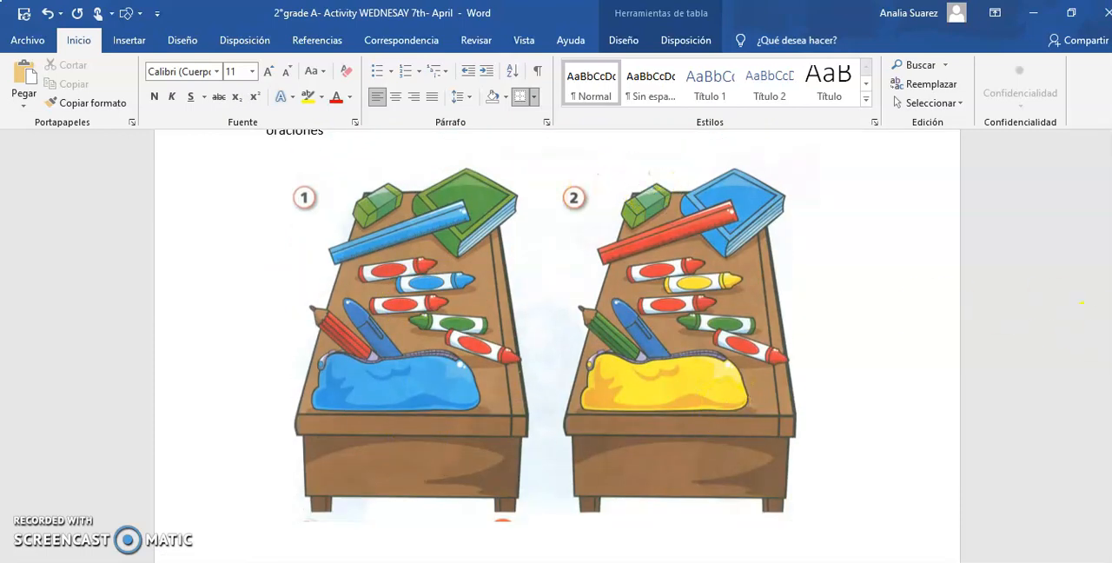
pyautogui.scroll(-3)
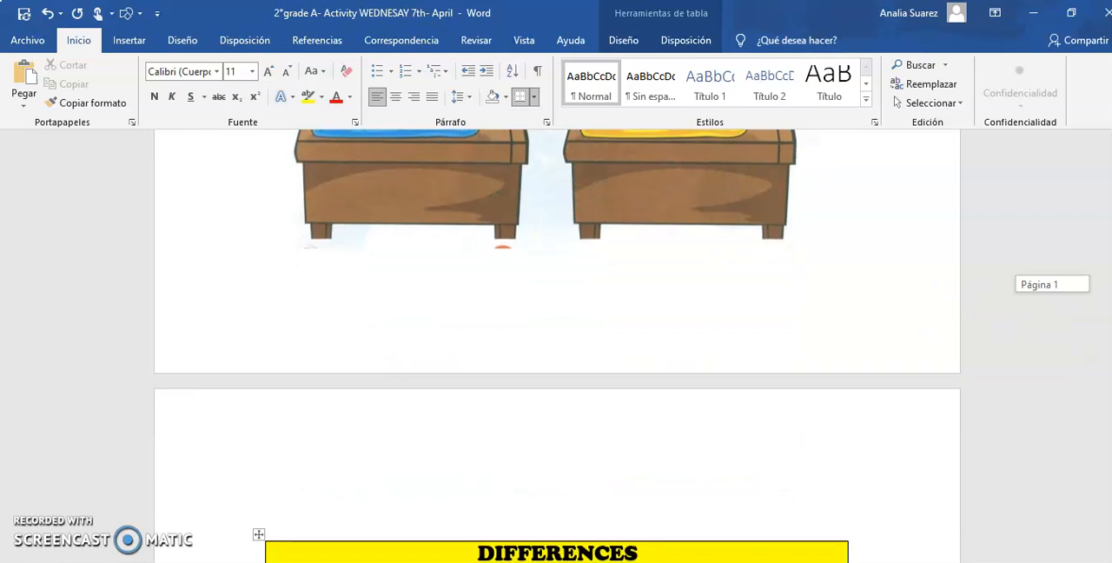
pyautogui.scroll(-3)
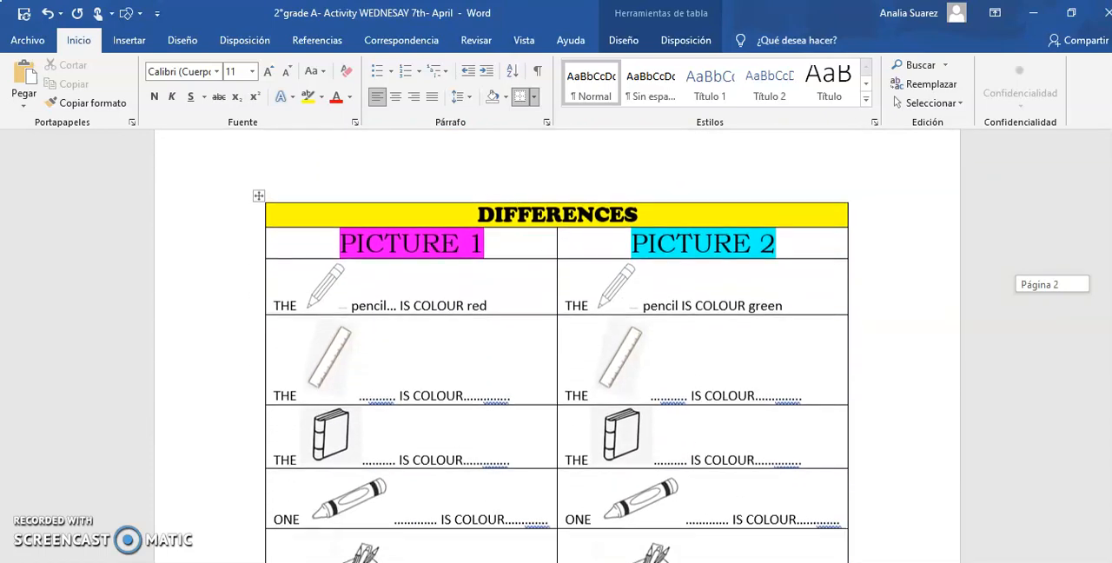
pyautogui.scroll(-3)
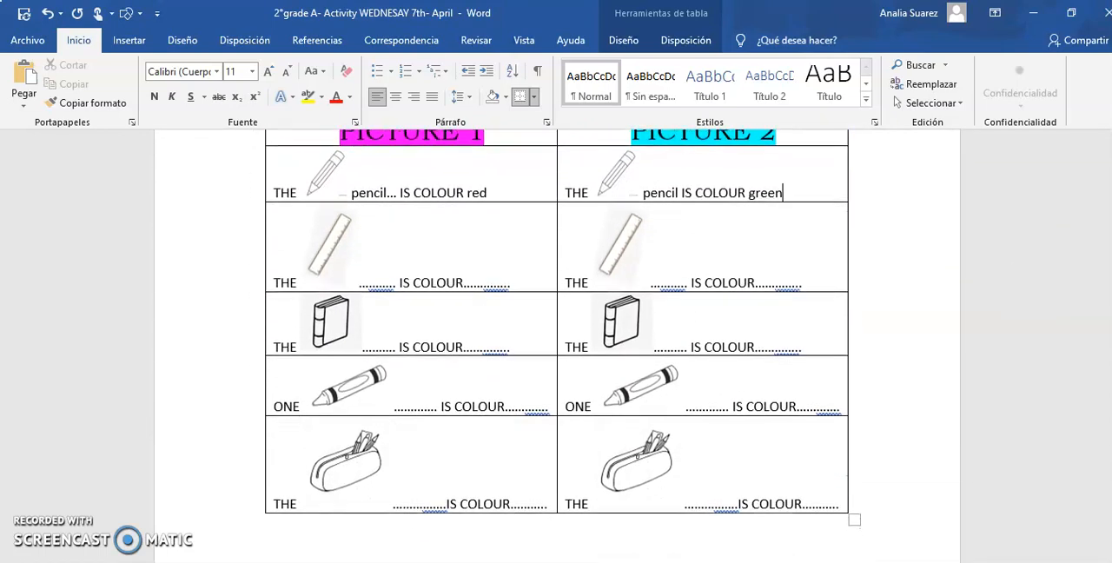
pyautogui.scroll(-3)
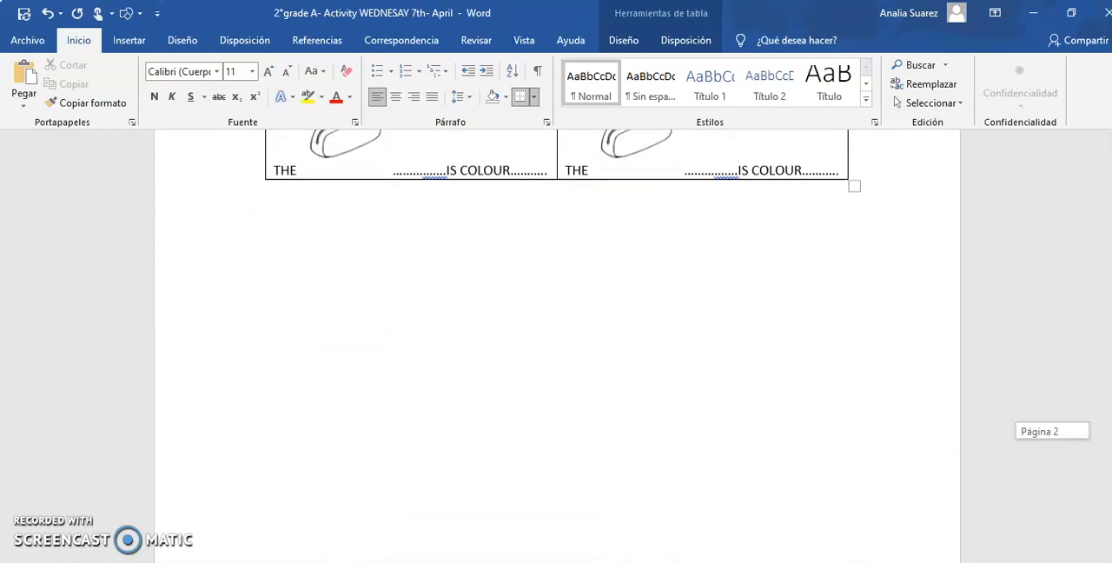
pyautogui.scroll(3)
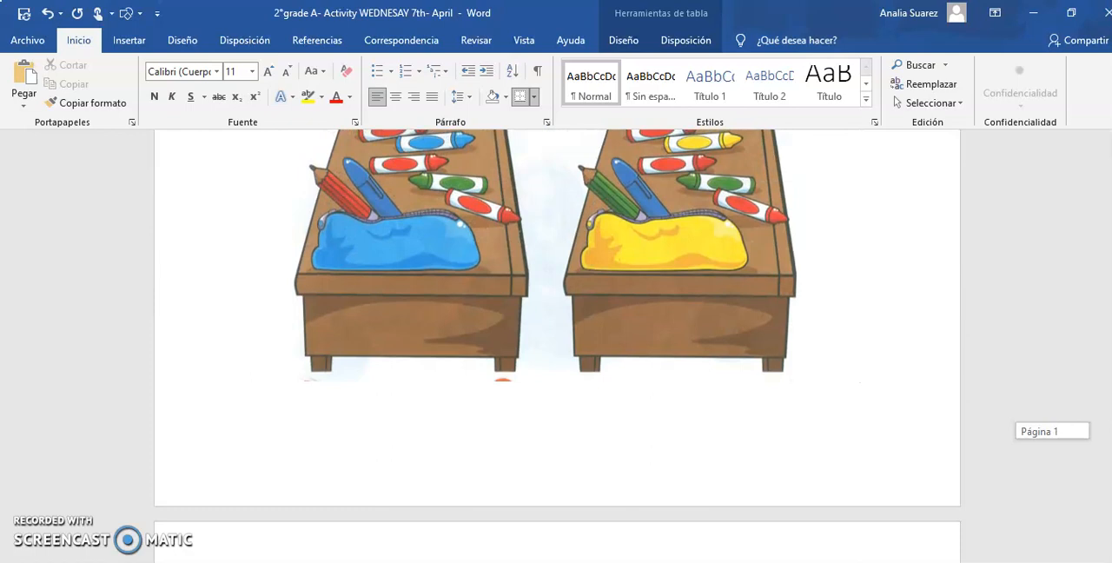
pyautogui.scroll(3)
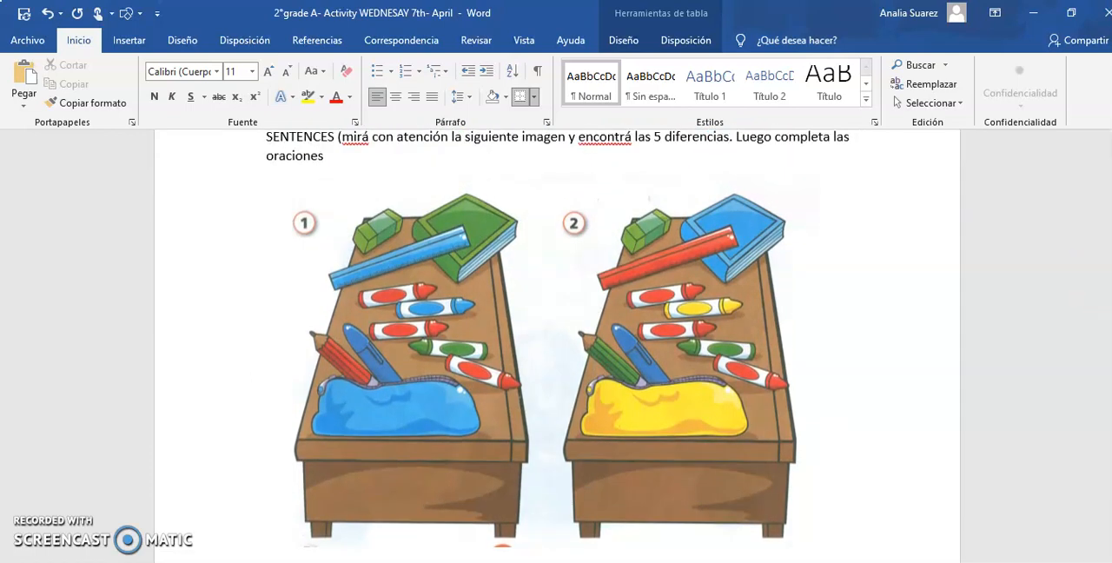